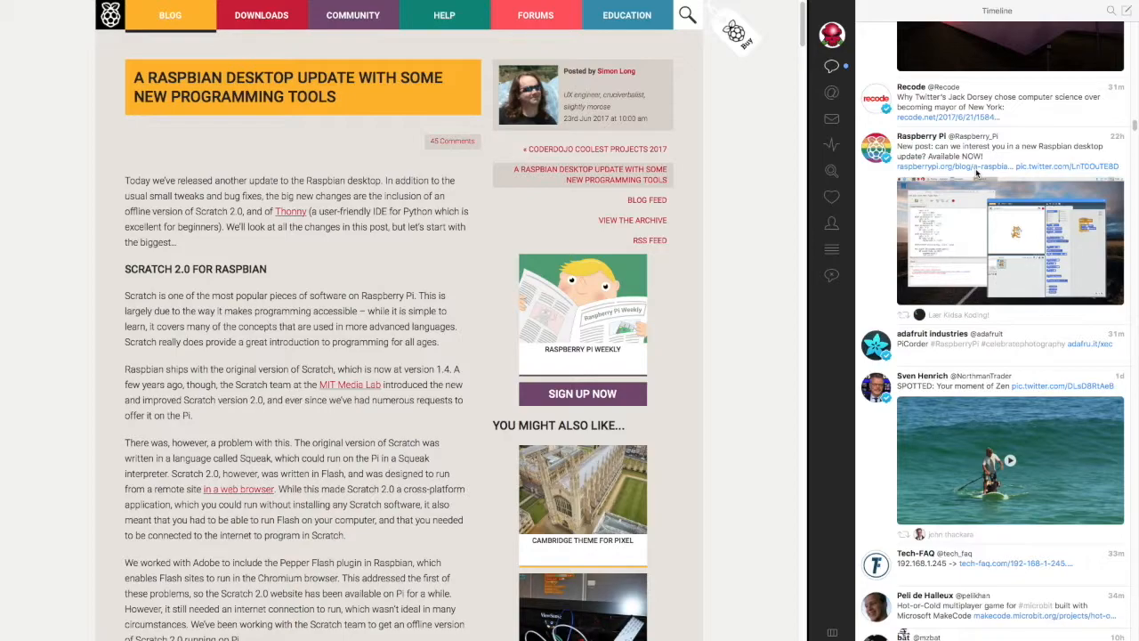
mouse_move(965, 160)
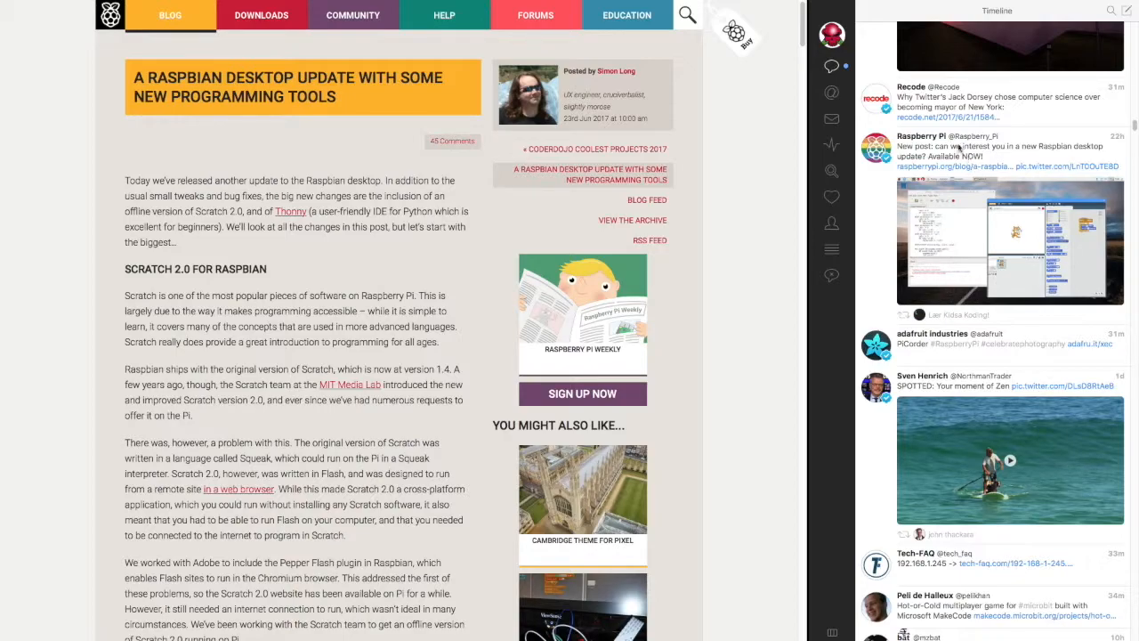
mouse_move(835, 13)
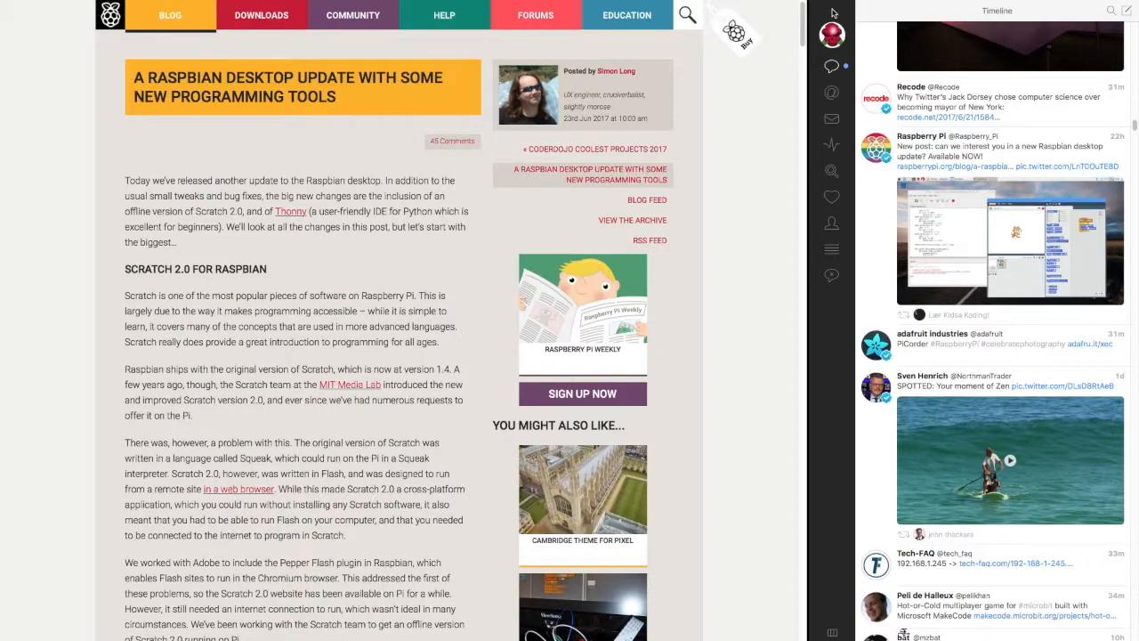
mouse_move(828, 7)
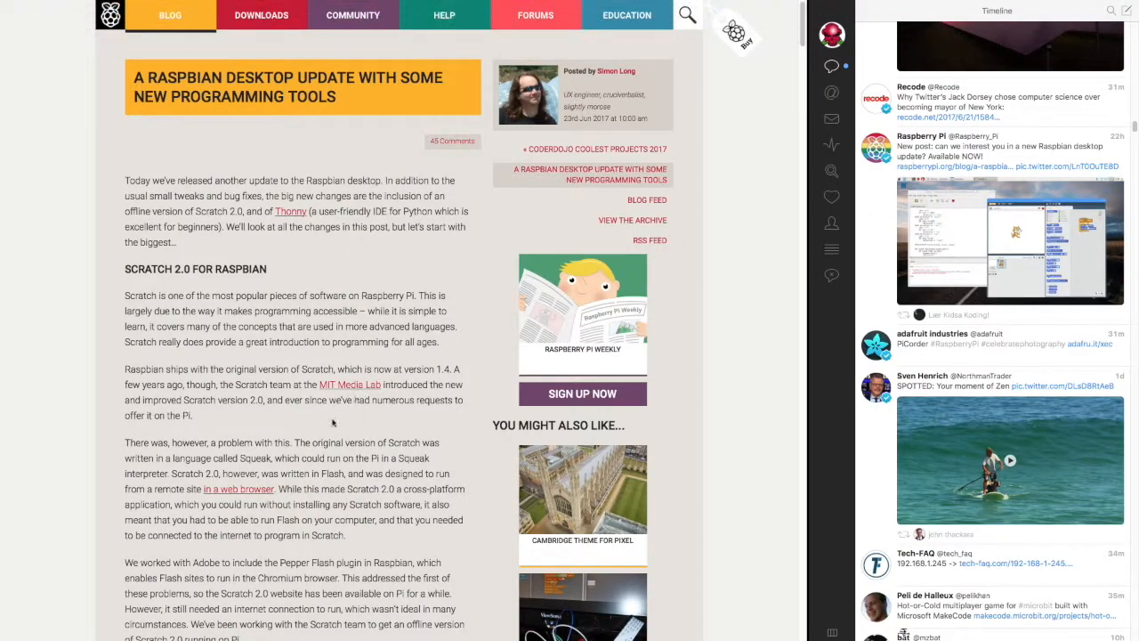
mouse_move(344, 278)
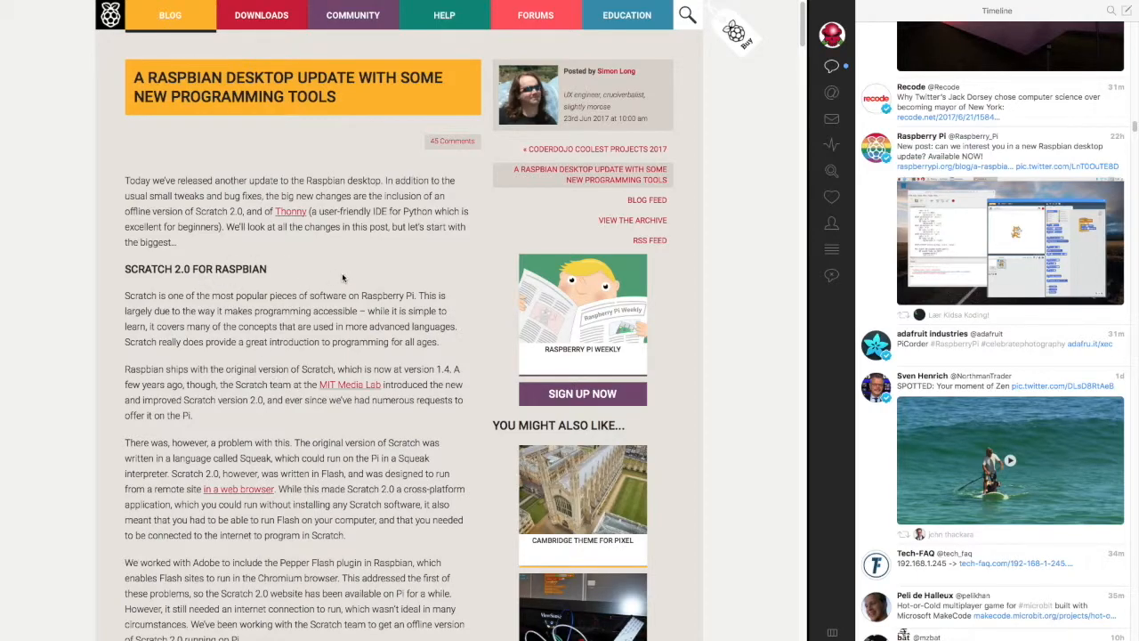
mouse_move(343, 268)
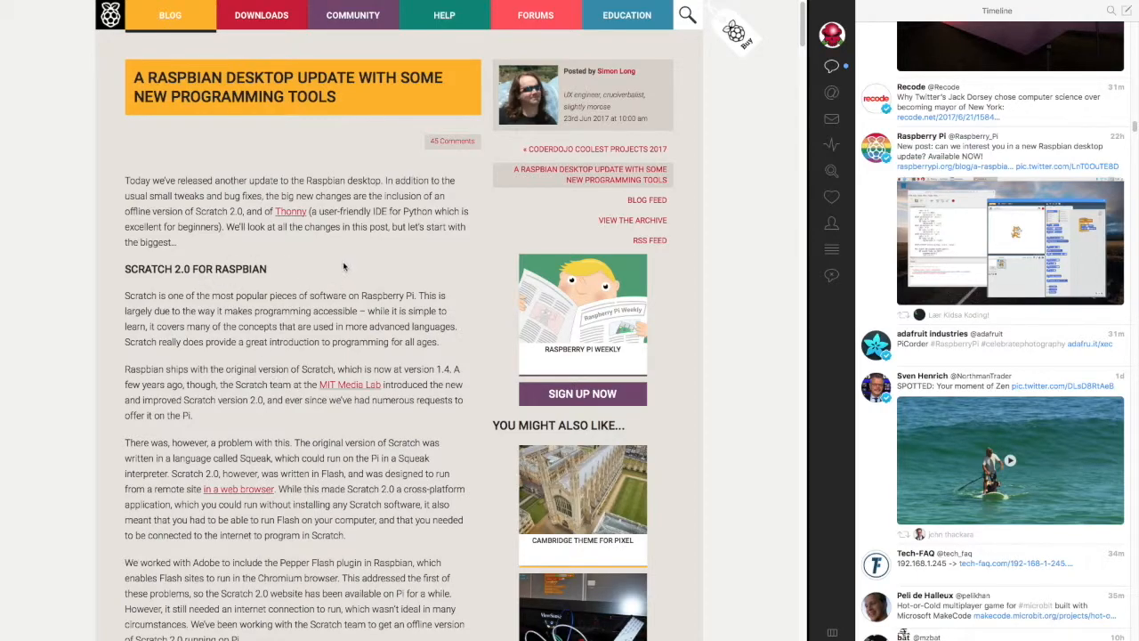
Step: Scroll past the GPIO Scratch section to the 'Downloading the new image' apt-get commands
scroll(down, 3)
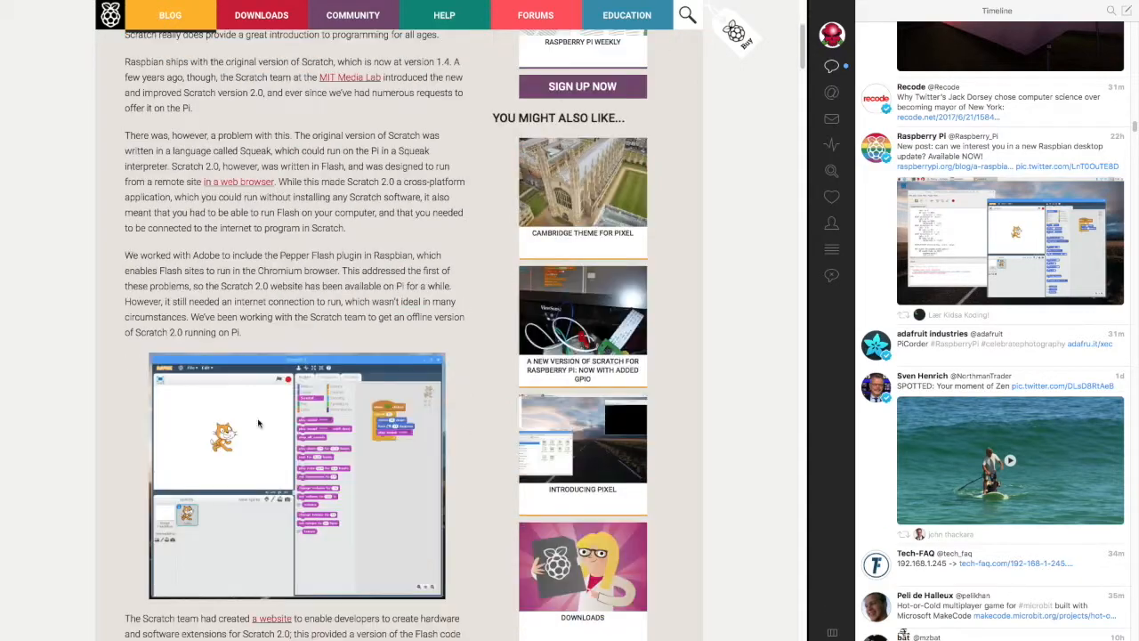
scroll(down, 3)
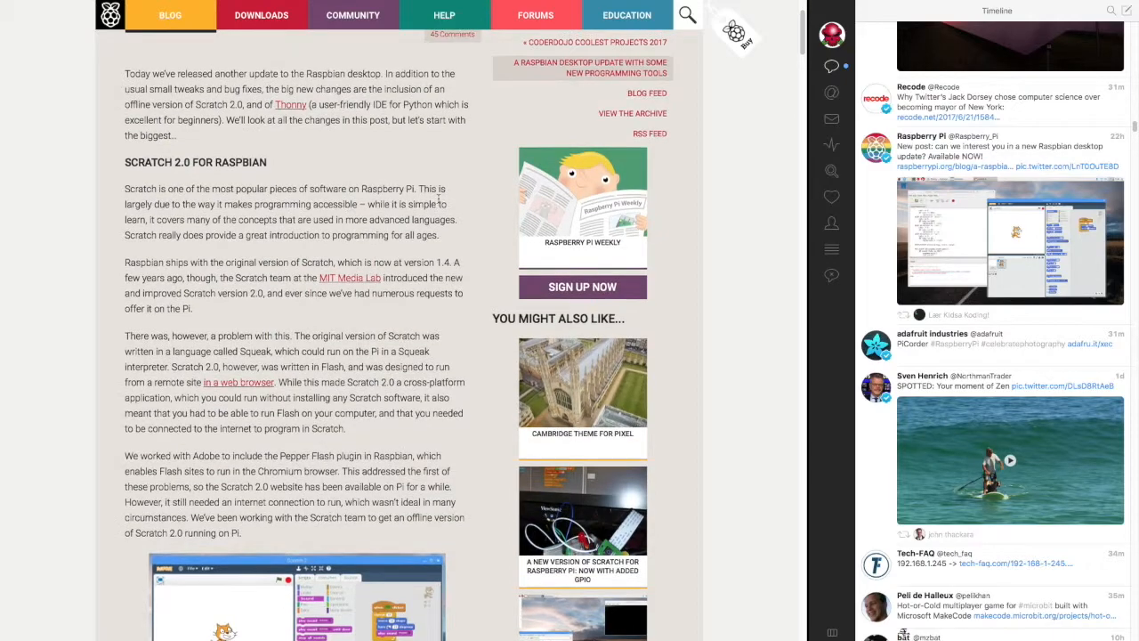
scroll(down, 3)
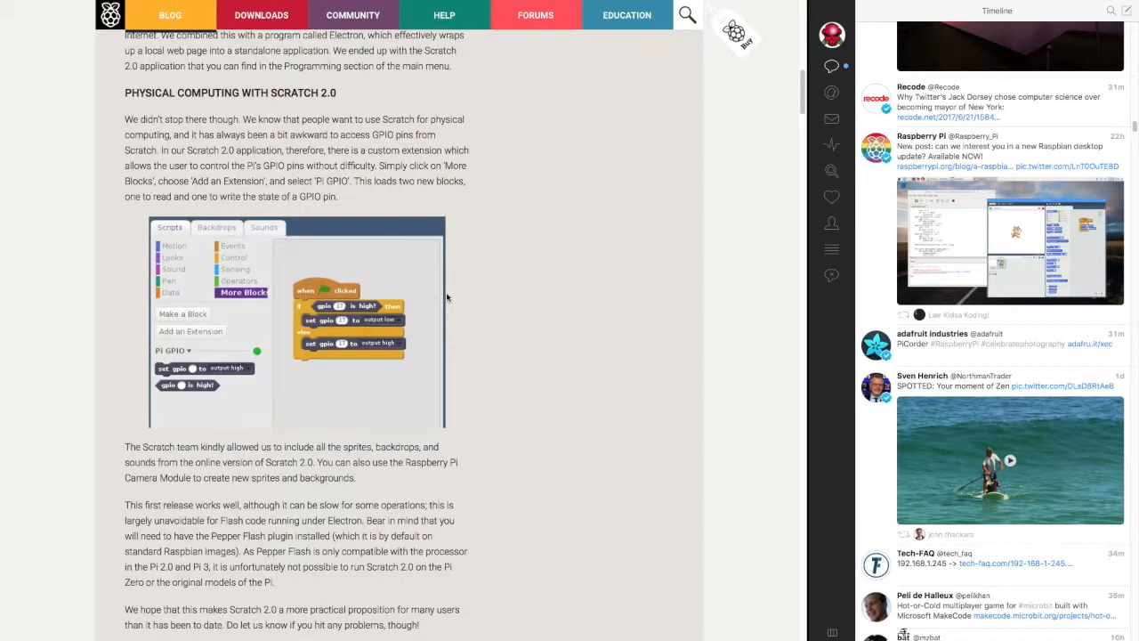
scroll(down, 3)
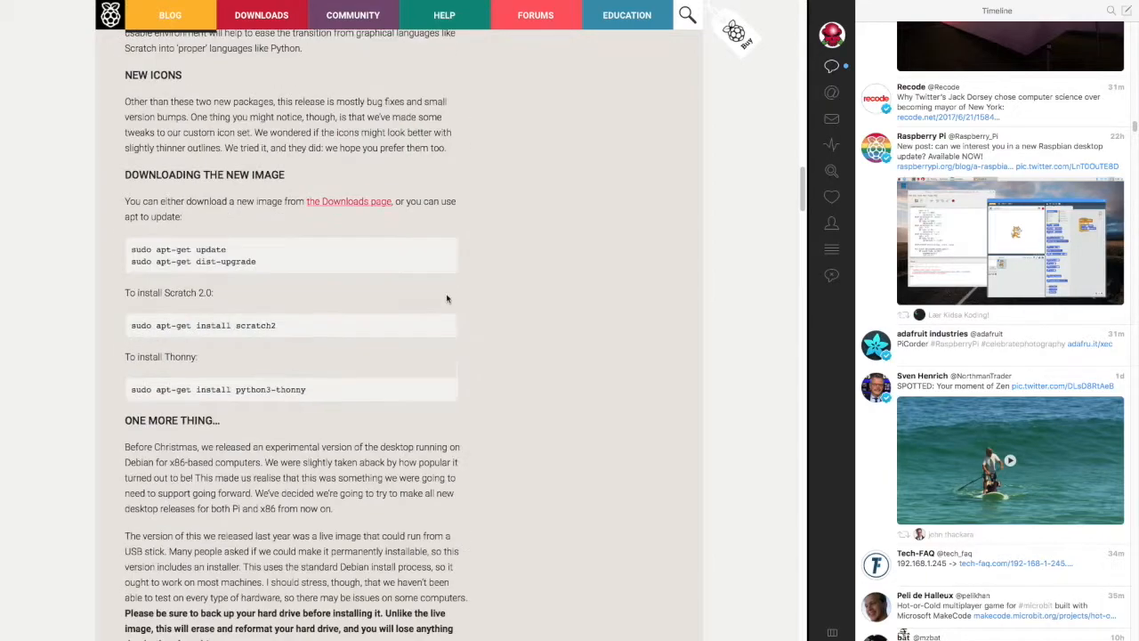
mouse_move(247, 272)
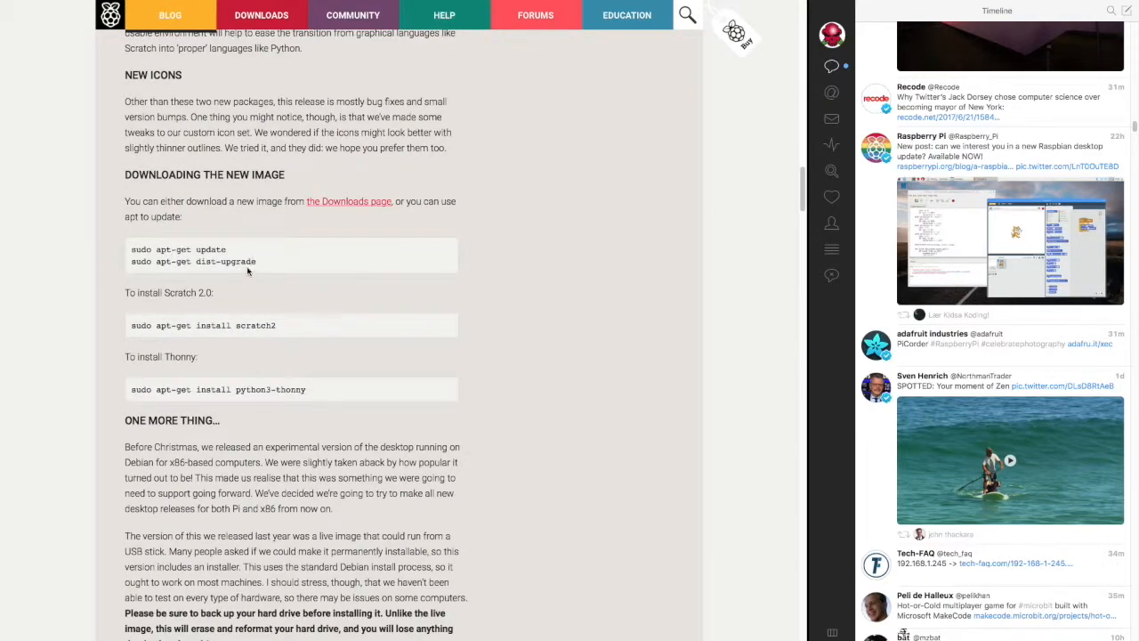
mouse_move(270, 335)
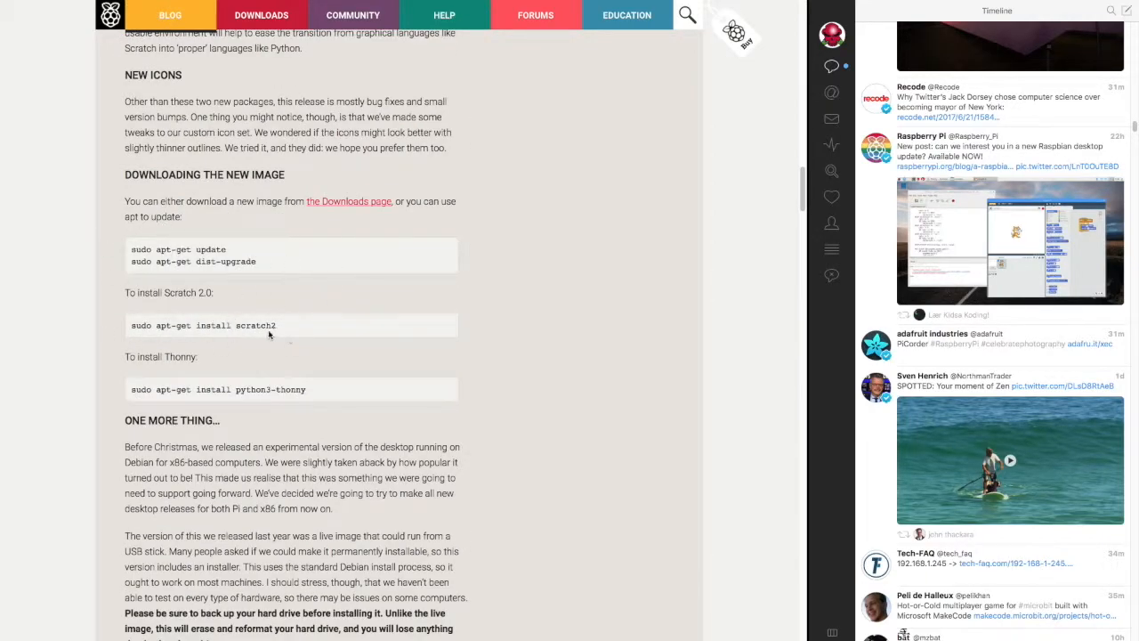
mouse_move(573, 320)
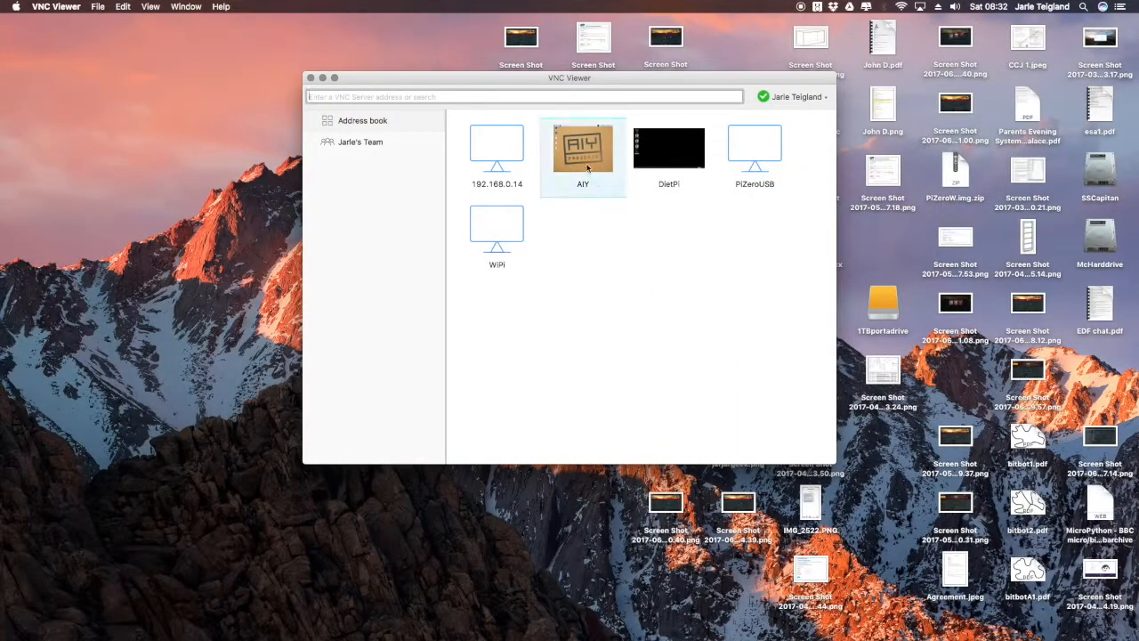
Step: Open a remote session from the AIY entry in the VNC Viewer address book
double_click(582, 149)
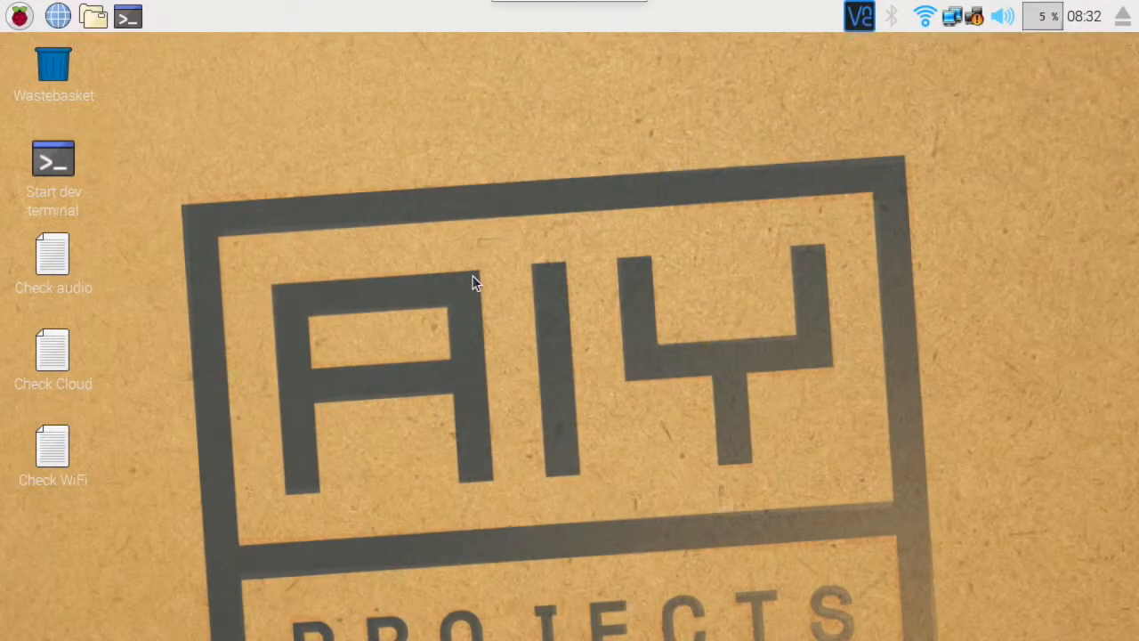
mouse_move(462, 257)
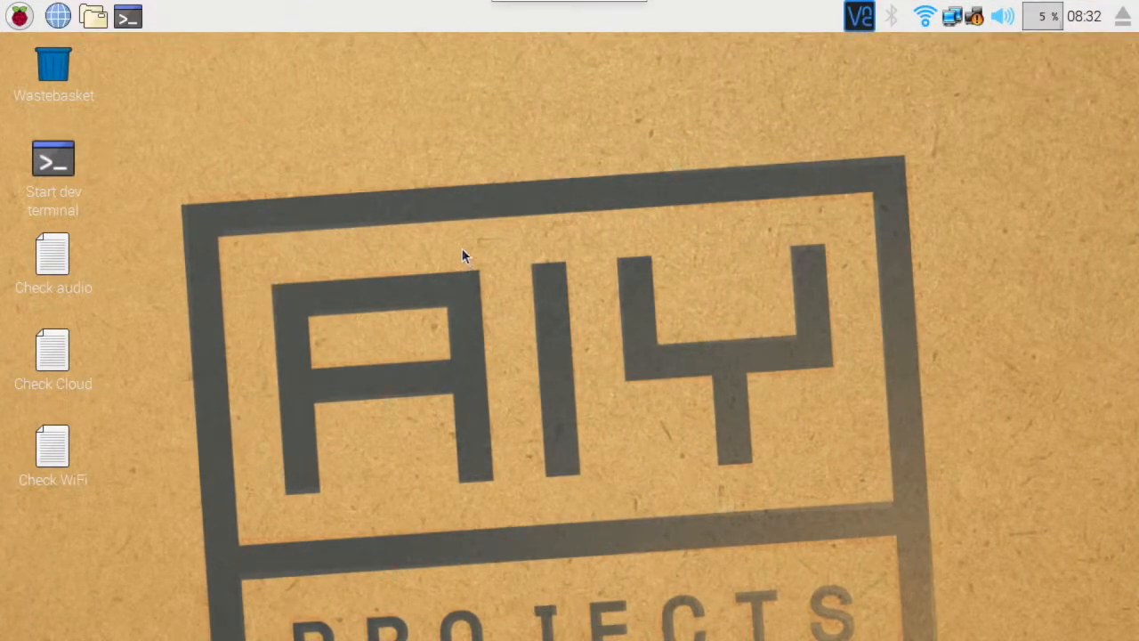
mouse_move(436, 280)
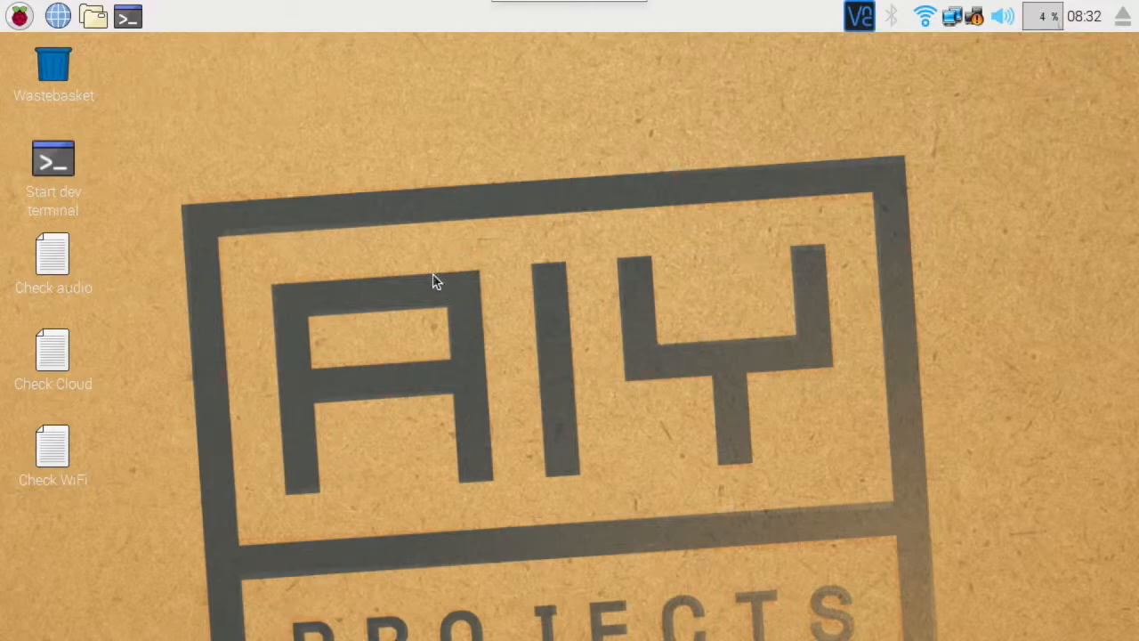
mouse_move(19, 16)
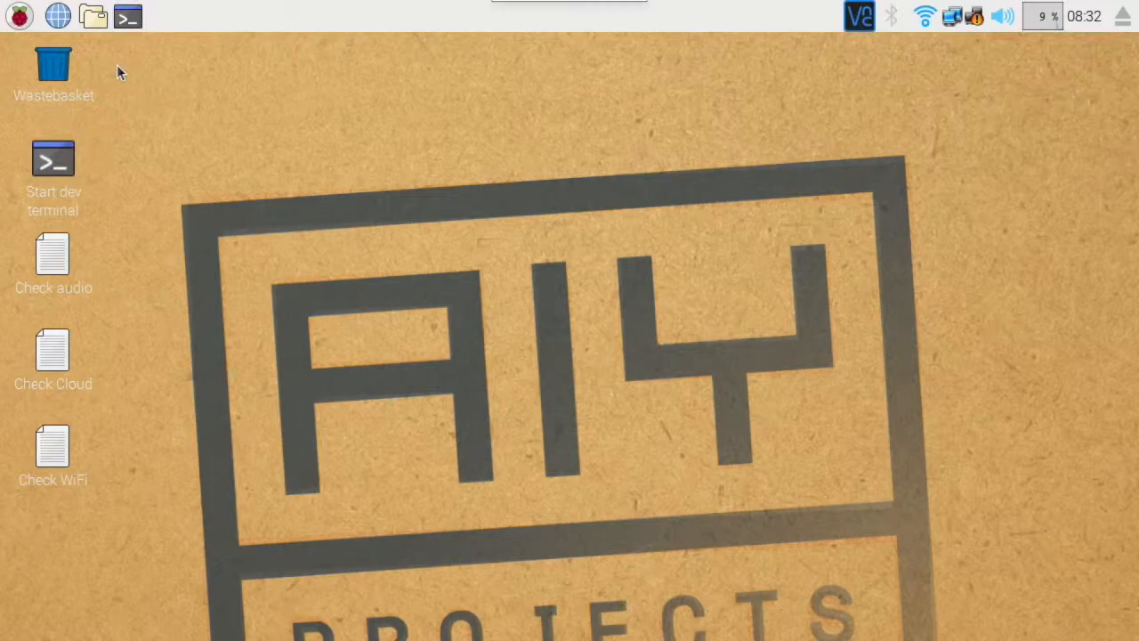
Step: Open a terminal on the Pi and run sudo apt-get update
double_click(53, 160)
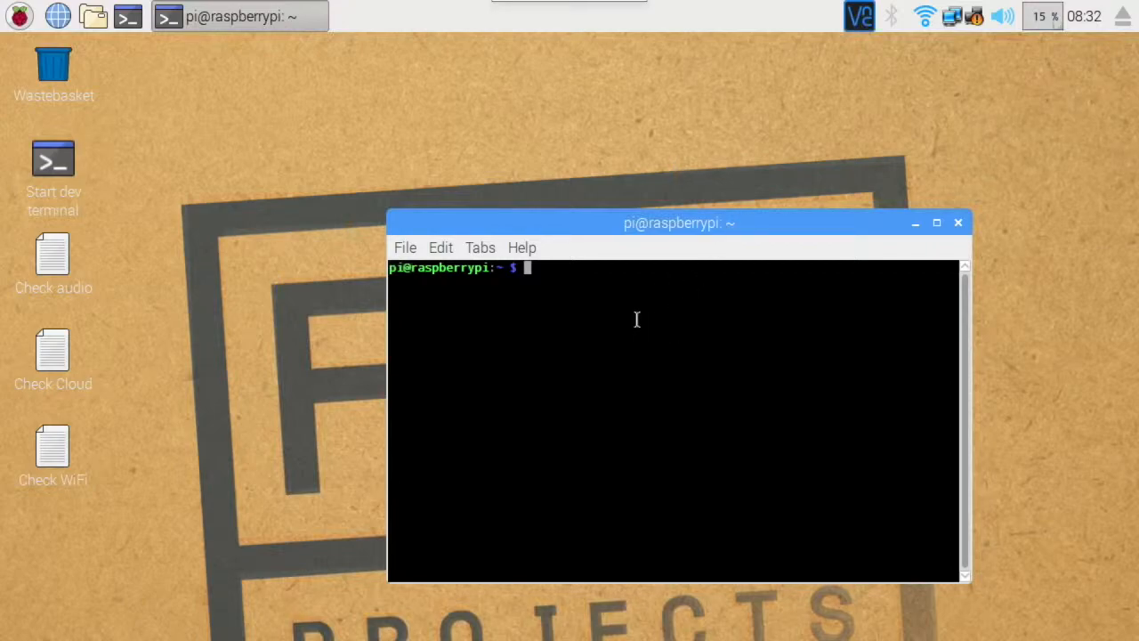
text(sudo halt)
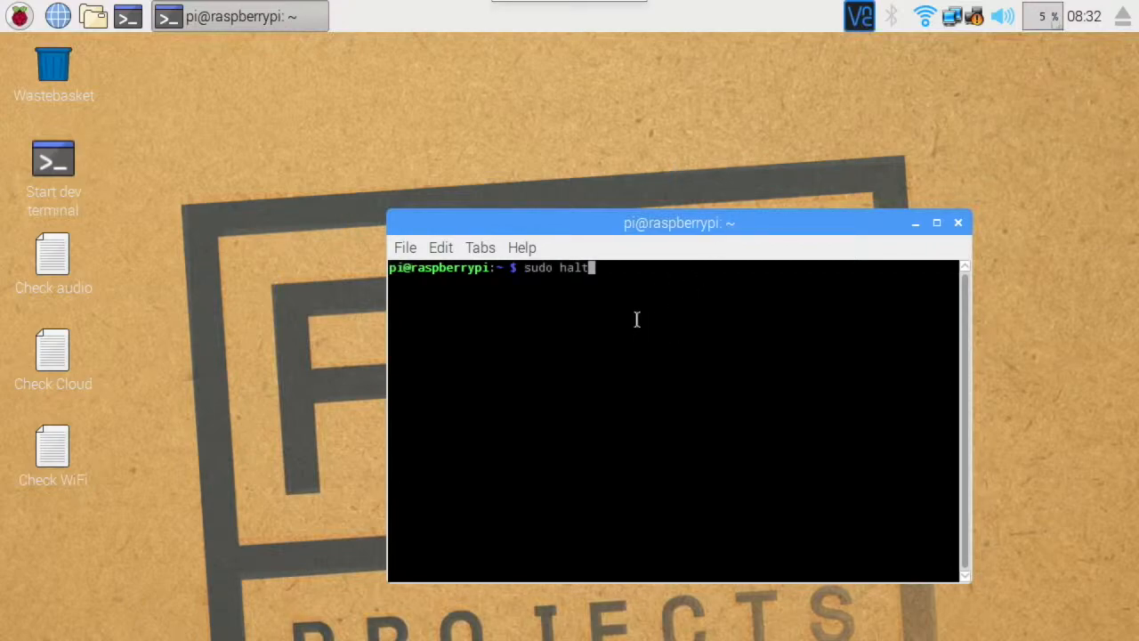
text(sudo apt-get update)
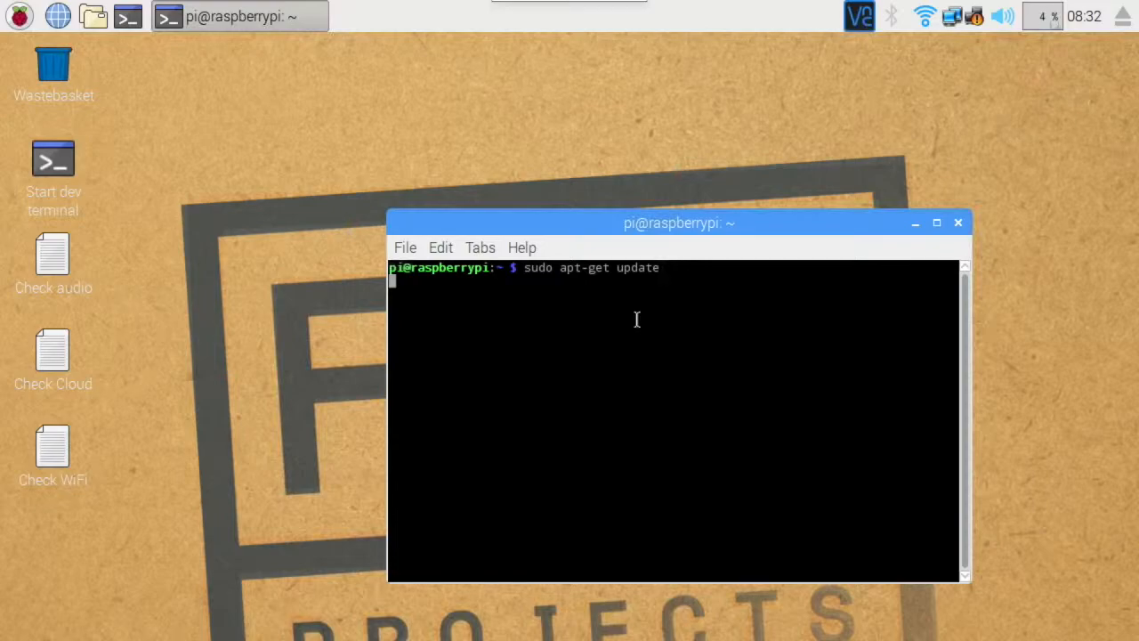
key(Return)
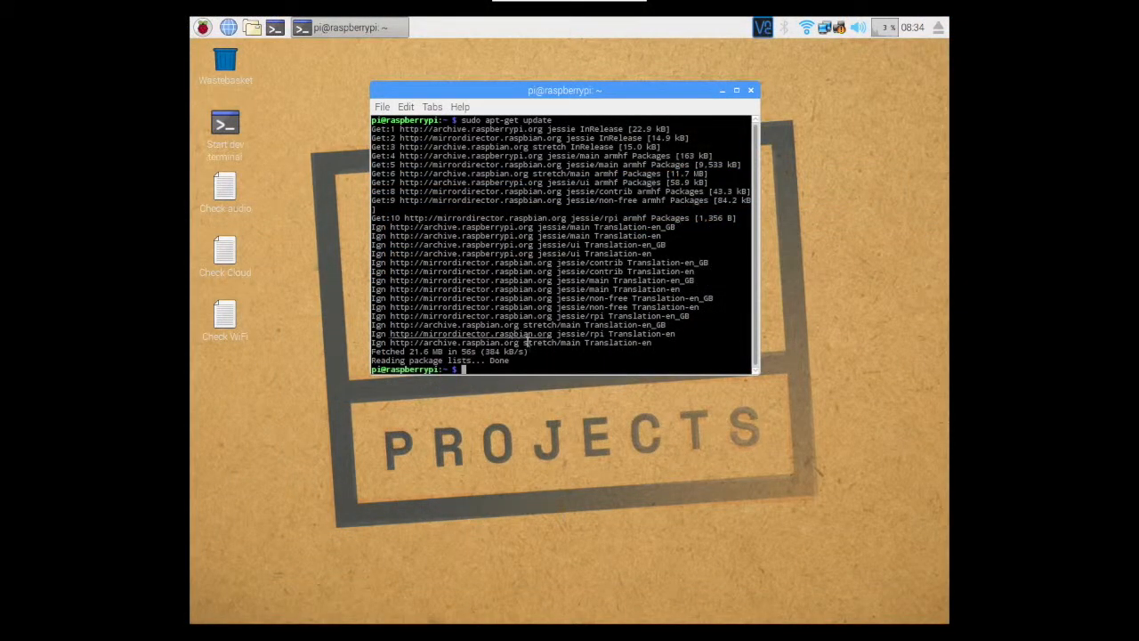
Step: Run the apt-get distribution upgrade and answer y to install the packages
text(sudo apt-get update)
text(sudo halt)
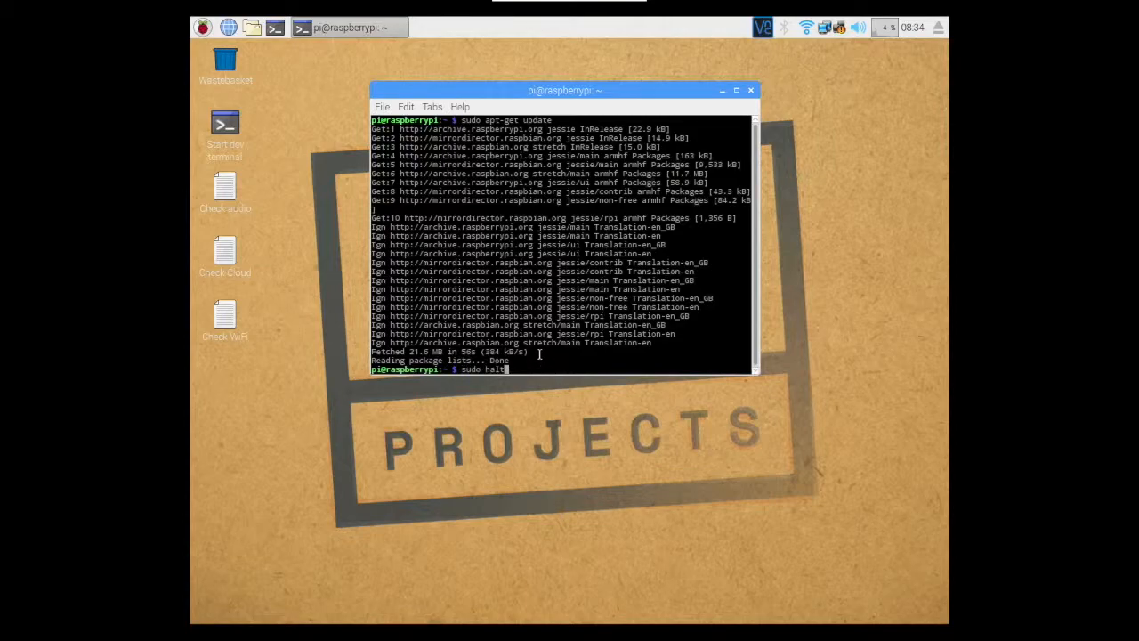
text(sudo apt-get upgrade)
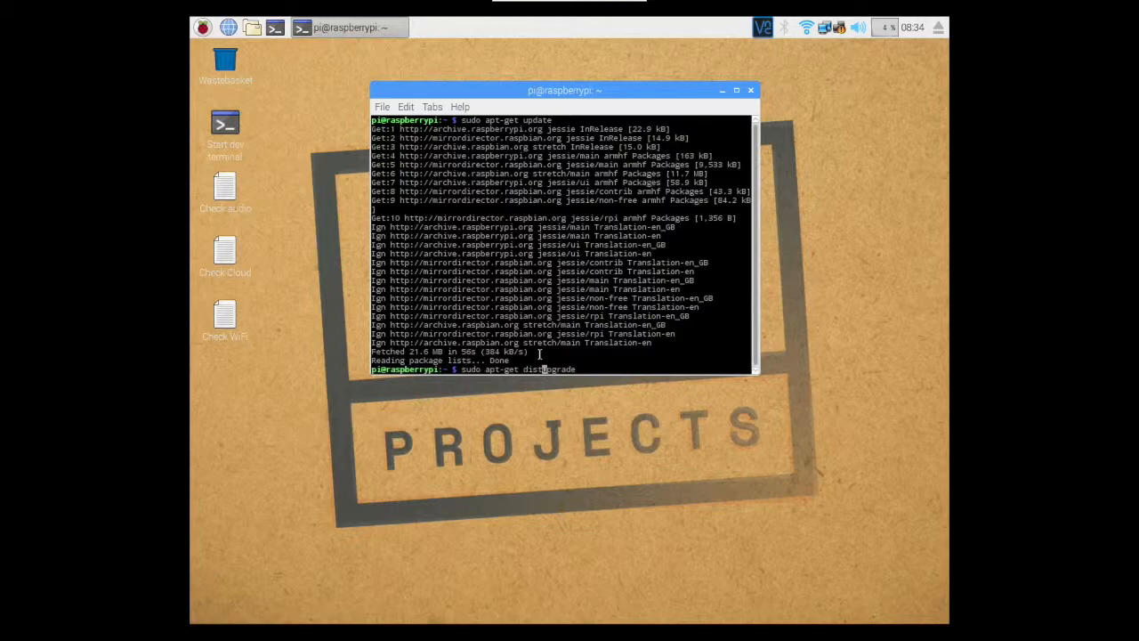
key(Return)
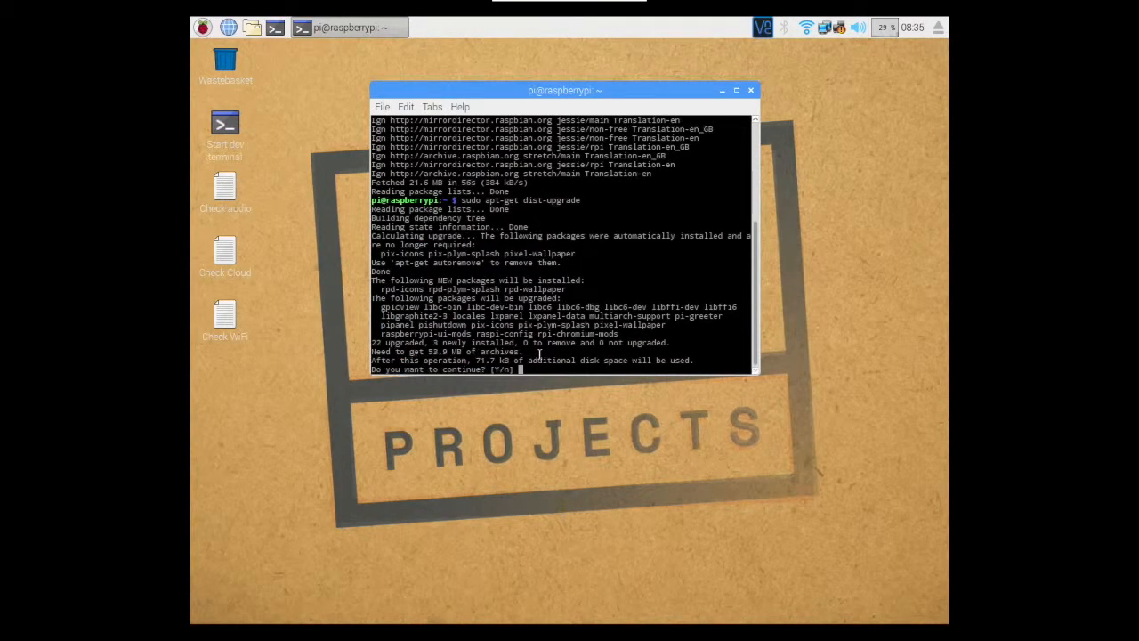
text(y)
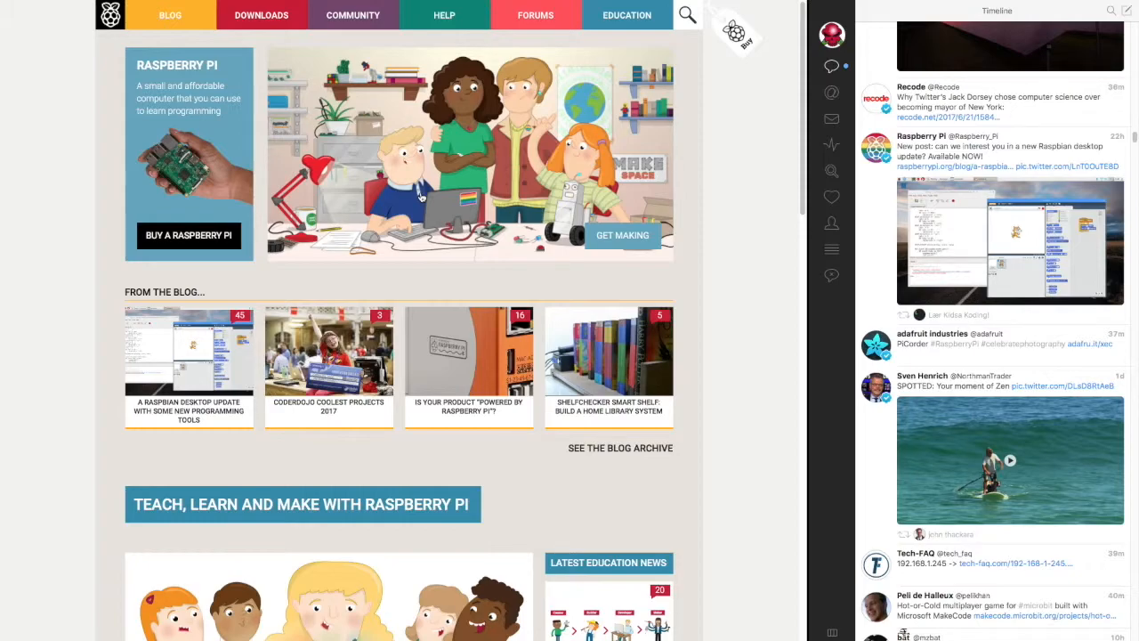
Step: Scroll the Raspbian desktop update post to the Scratch 2.0 and Thonny download commands
scroll(down, 3)
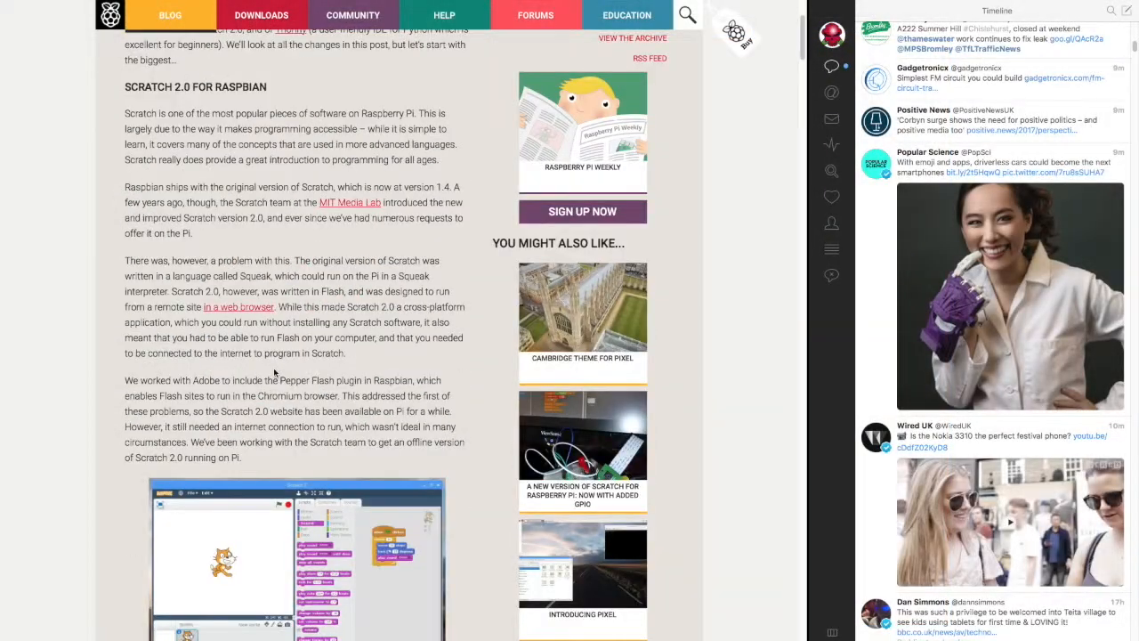
scroll(down, 3)
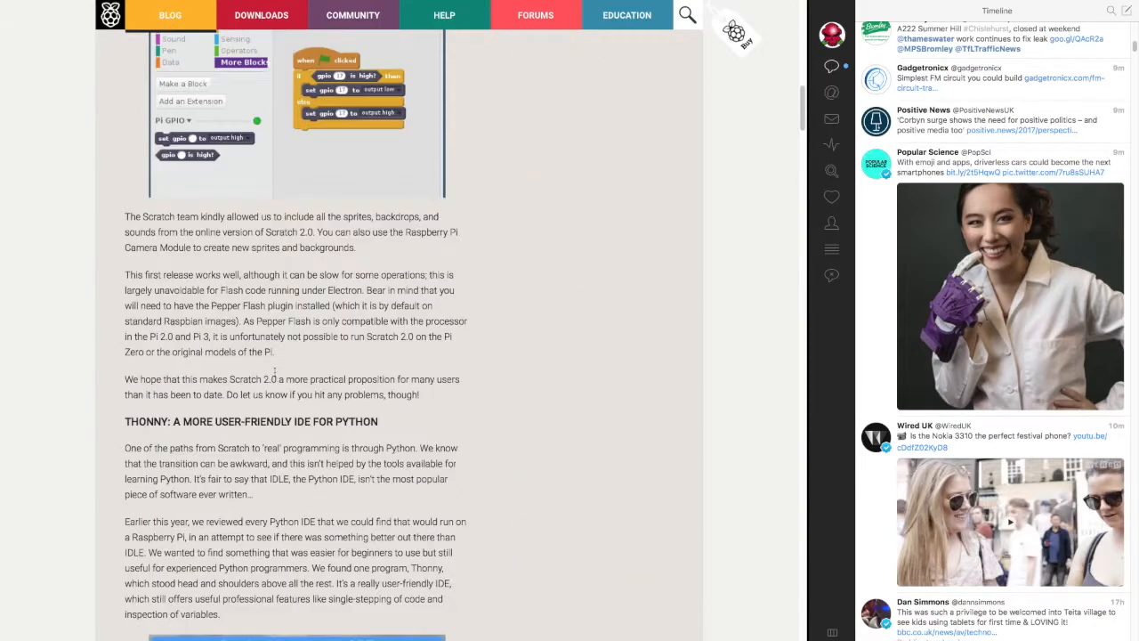
scroll(down, 3)
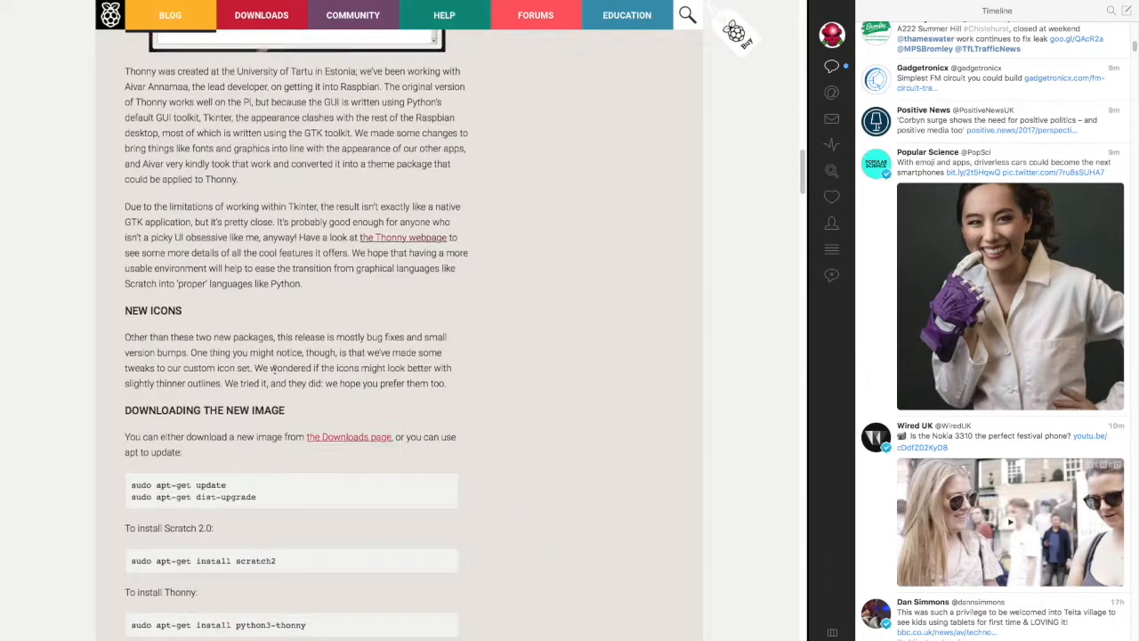
scroll(down, 3)
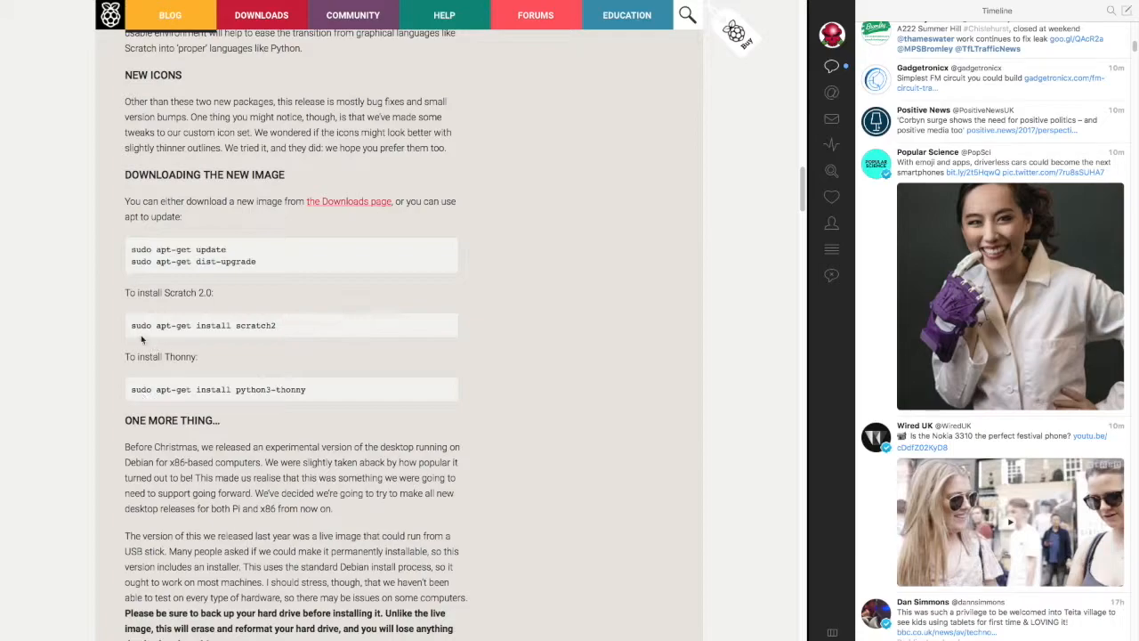
mouse_move(229, 336)
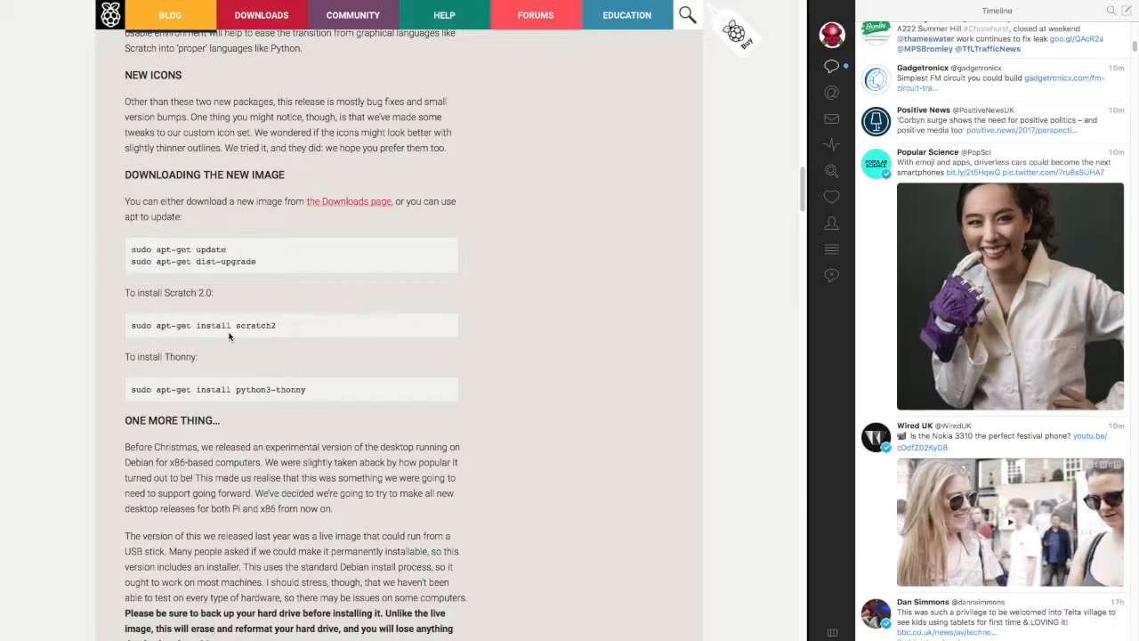
mouse_move(628, 317)
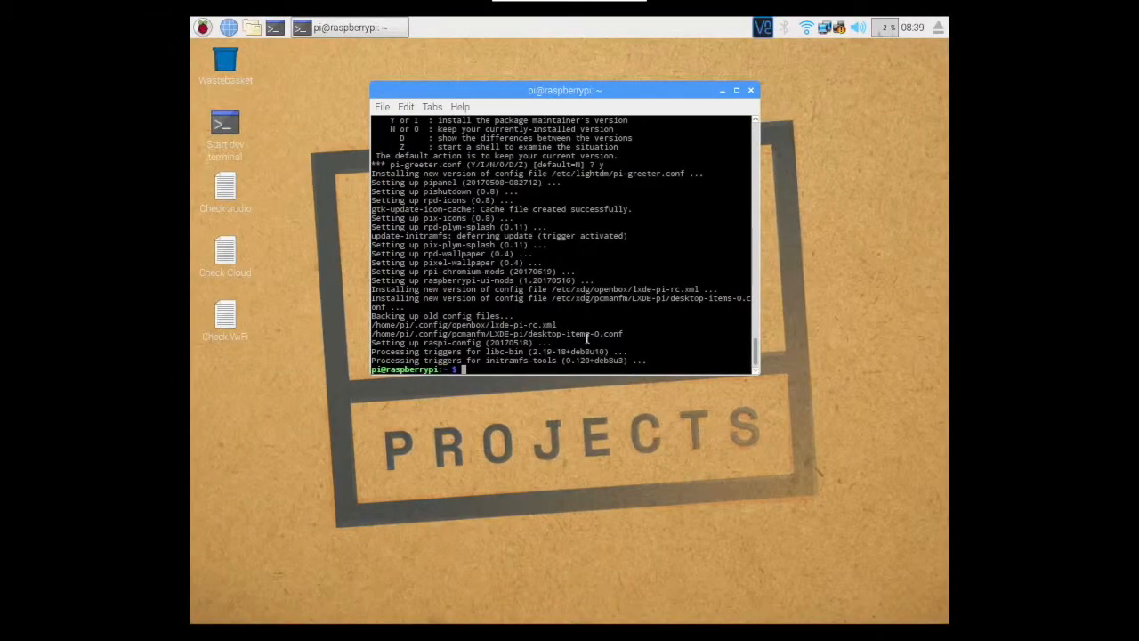
Step: Run sudo apt-get install scratch2 after the dist-upgrade finishes
text(sudo apt-get dist-upgrade)
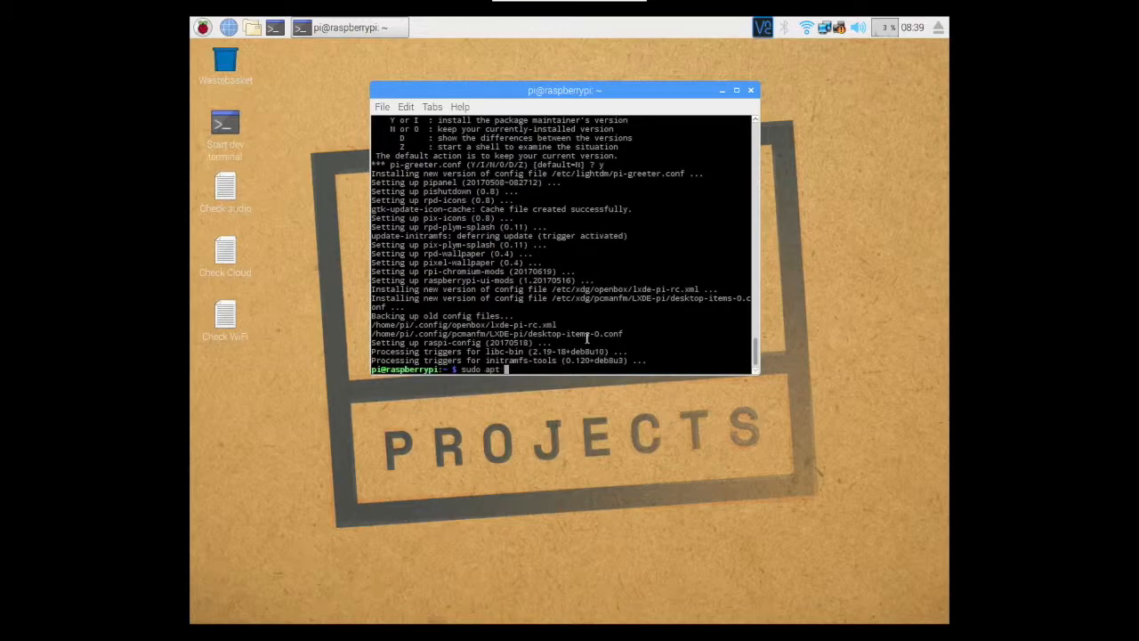
text(in)
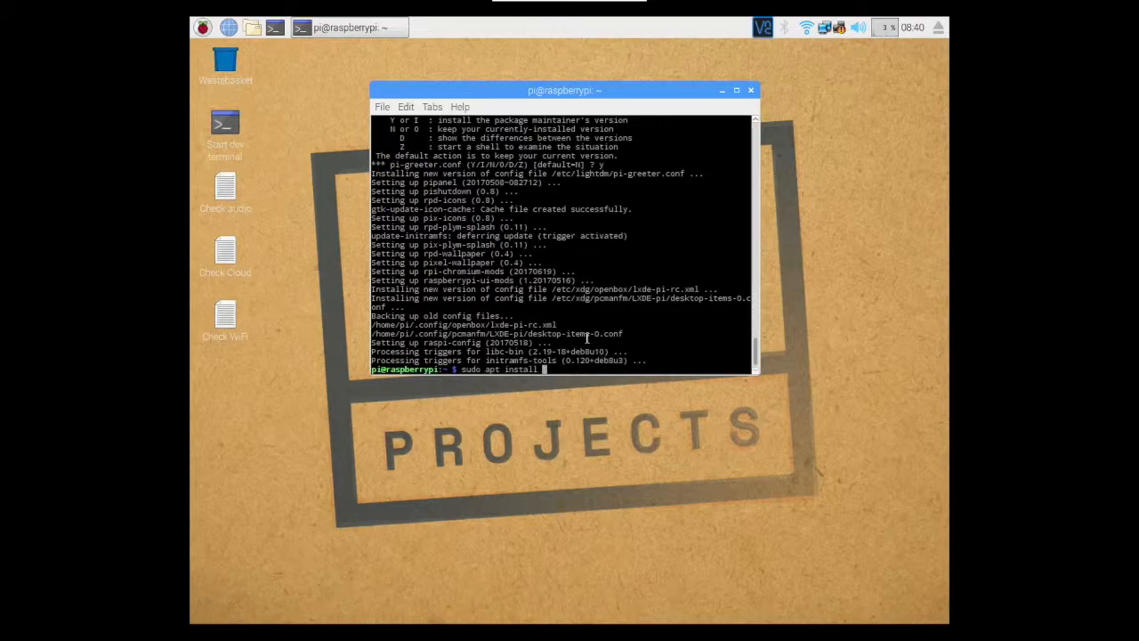
text(scratch)
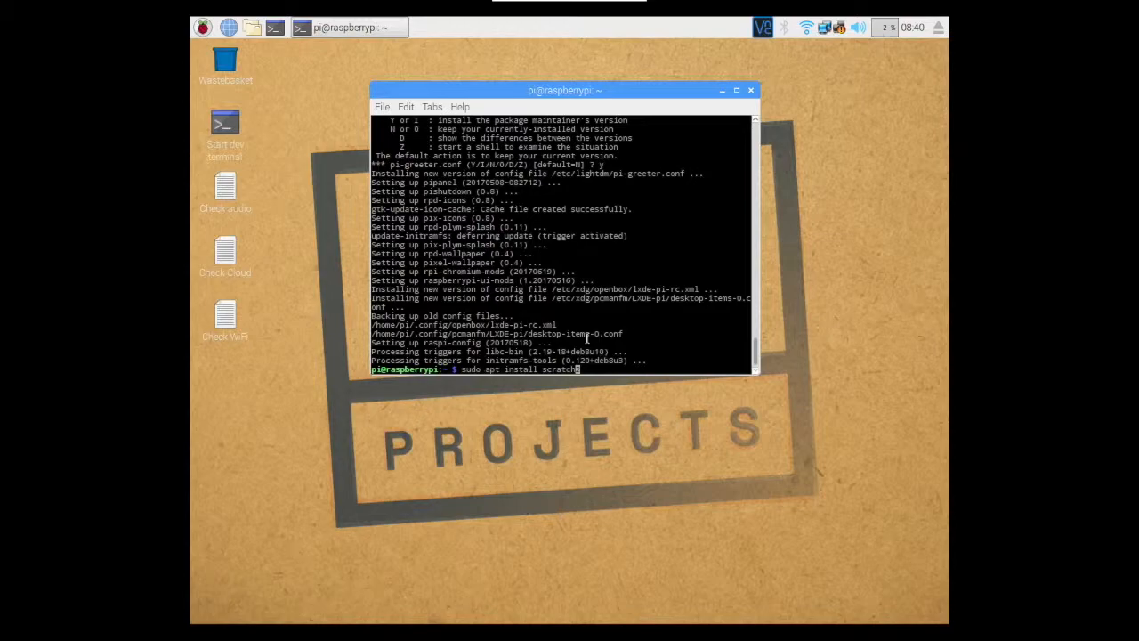
text(2)
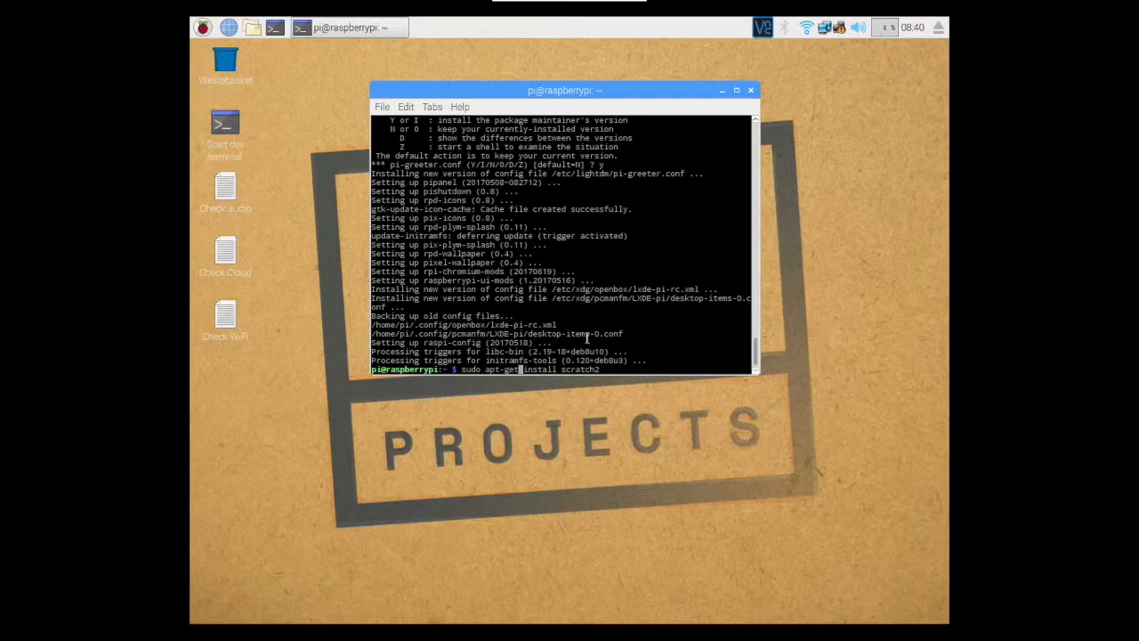
click(203, 26)
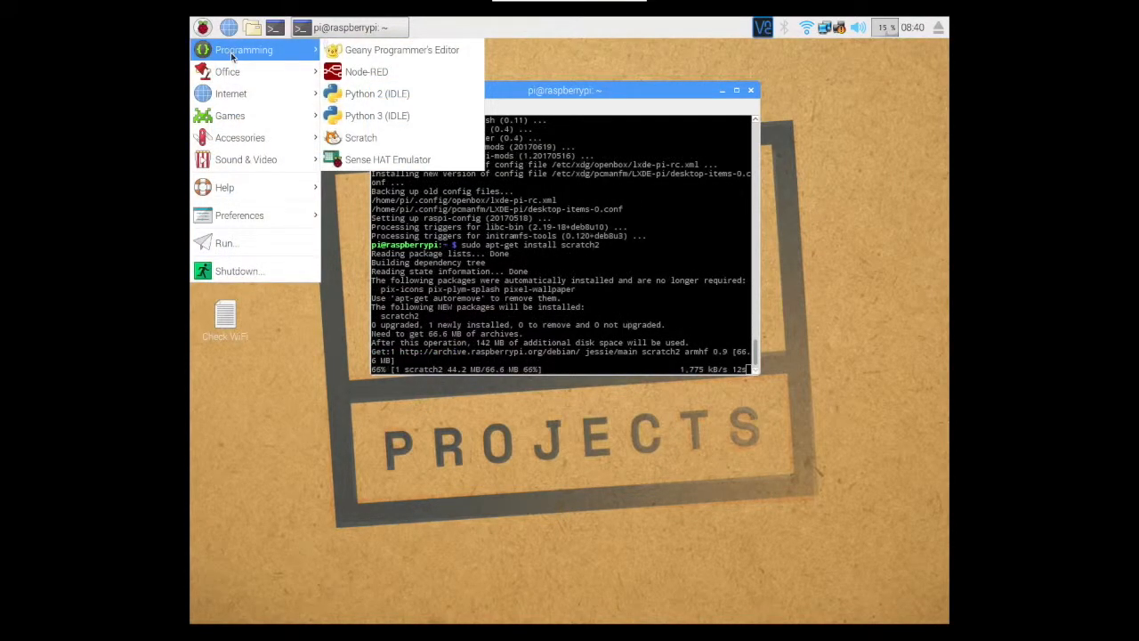
mouse_move(361, 137)
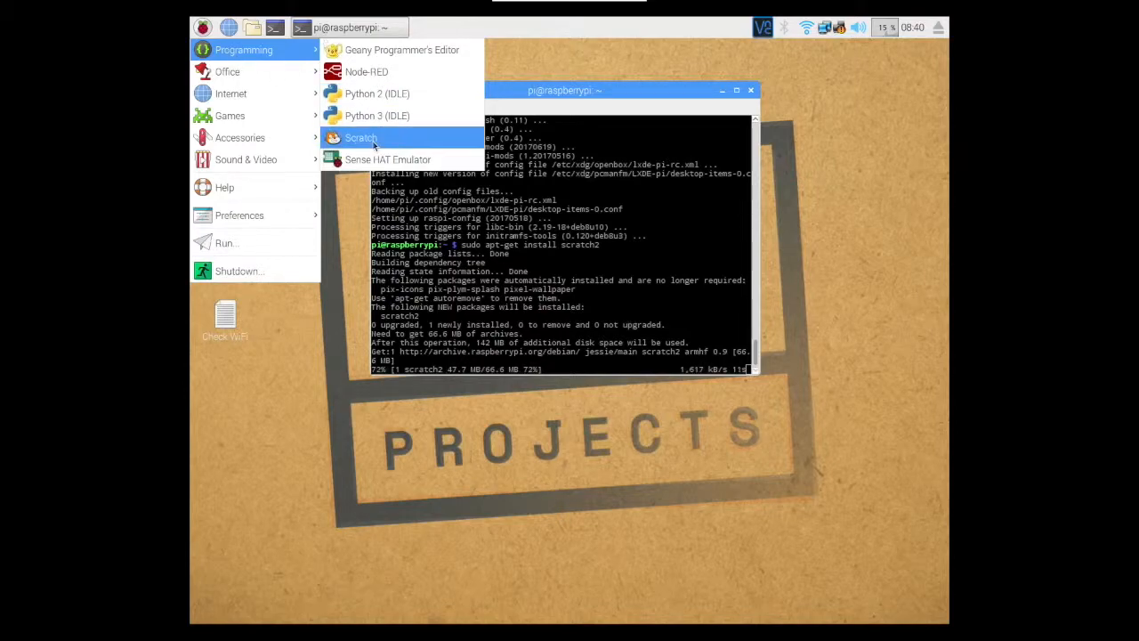
mouse_move(360, 138)
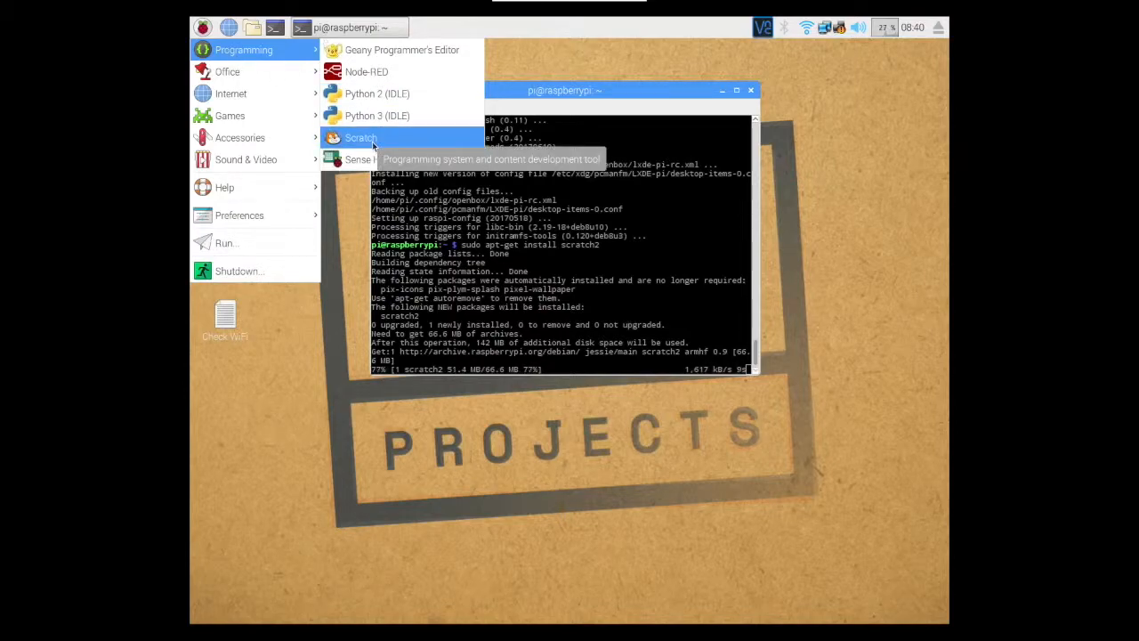
mouse_move(365, 159)
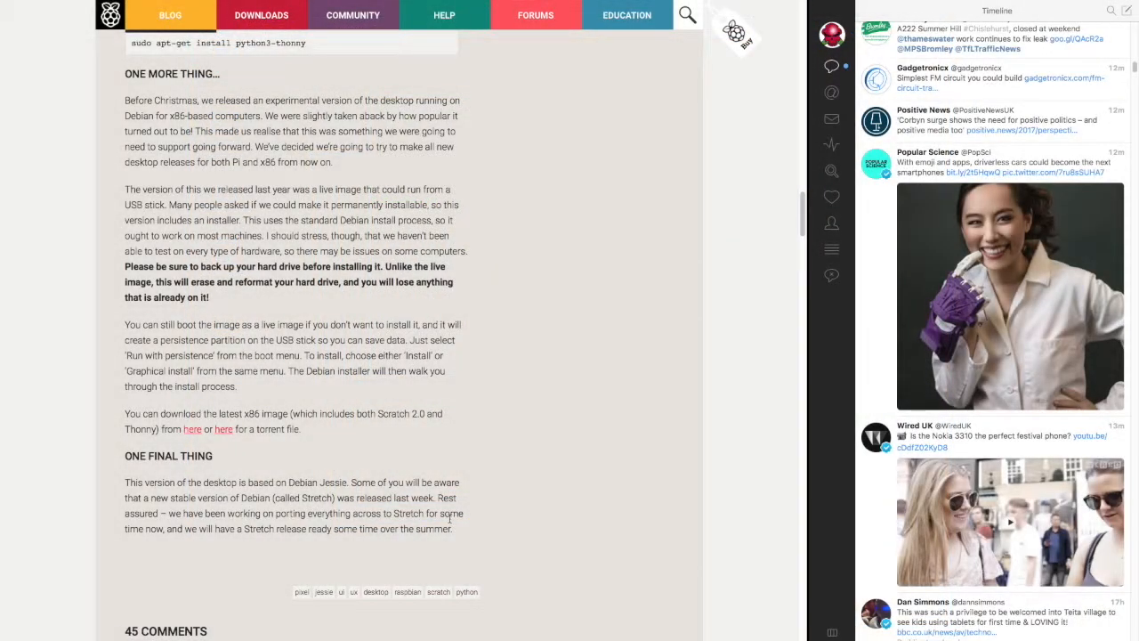
mouse_move(424, 425)
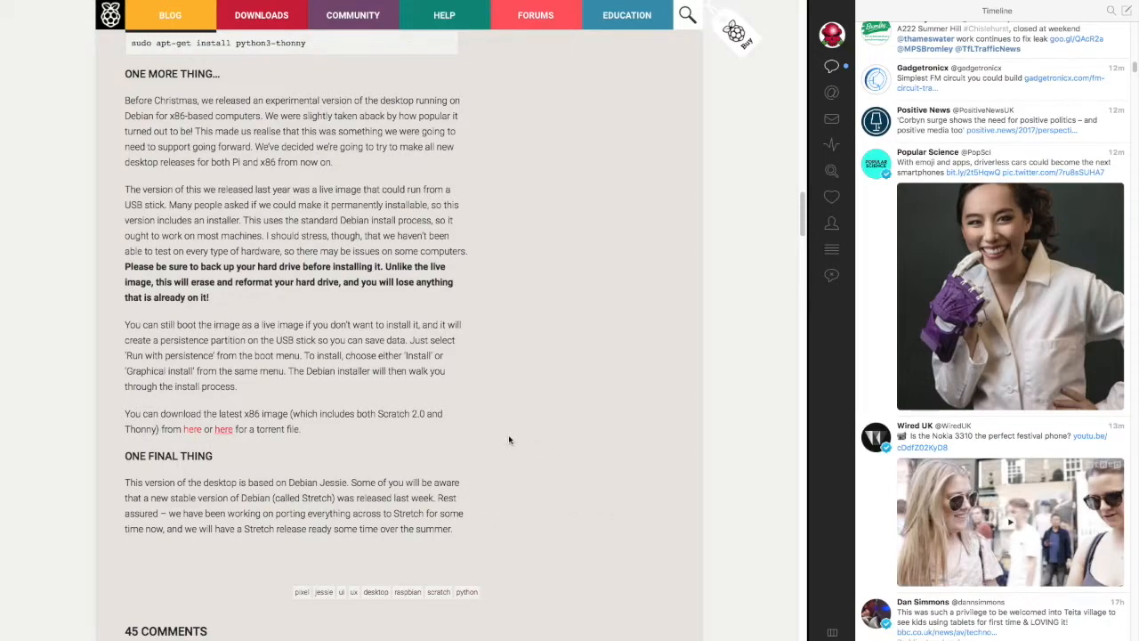
scroll(up, 3)
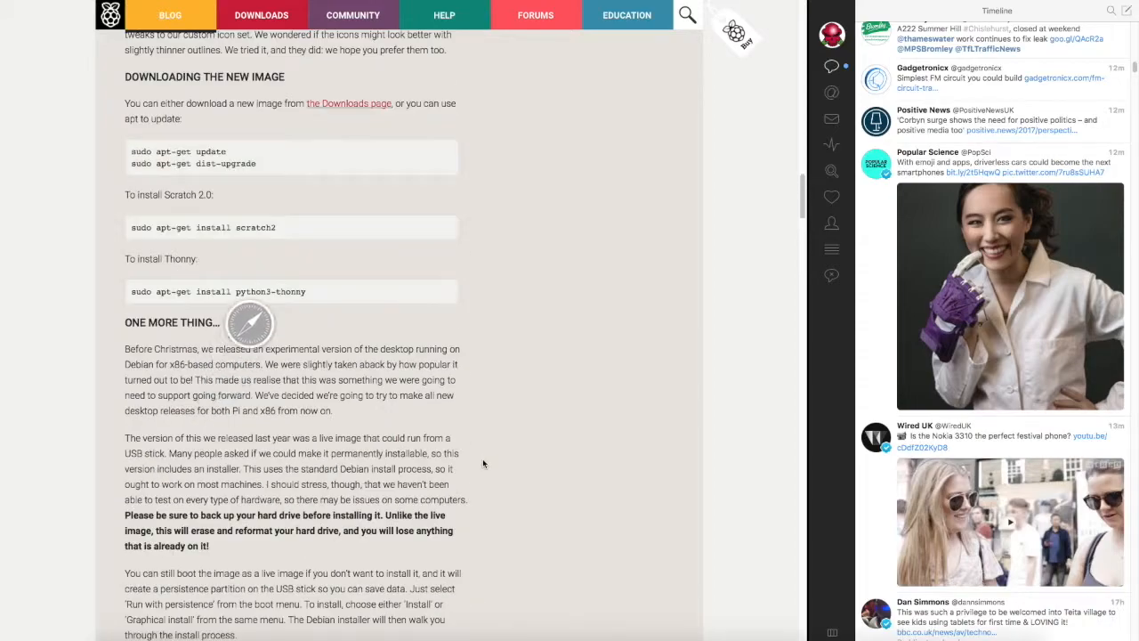
mouse_move(654, 323)
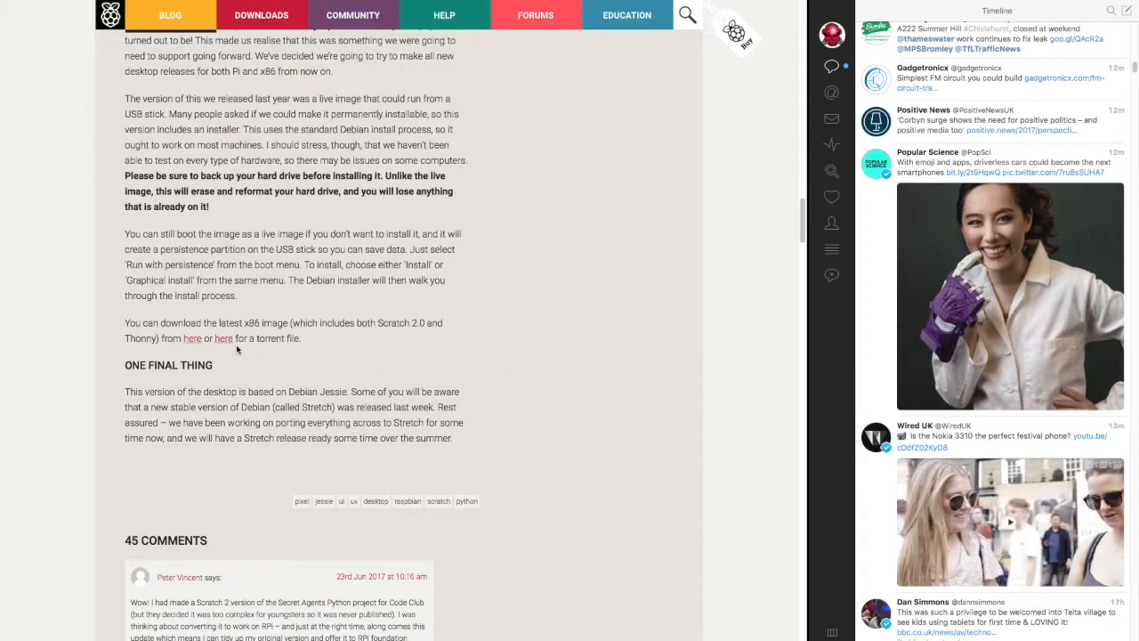
mouse_move(256, 351)
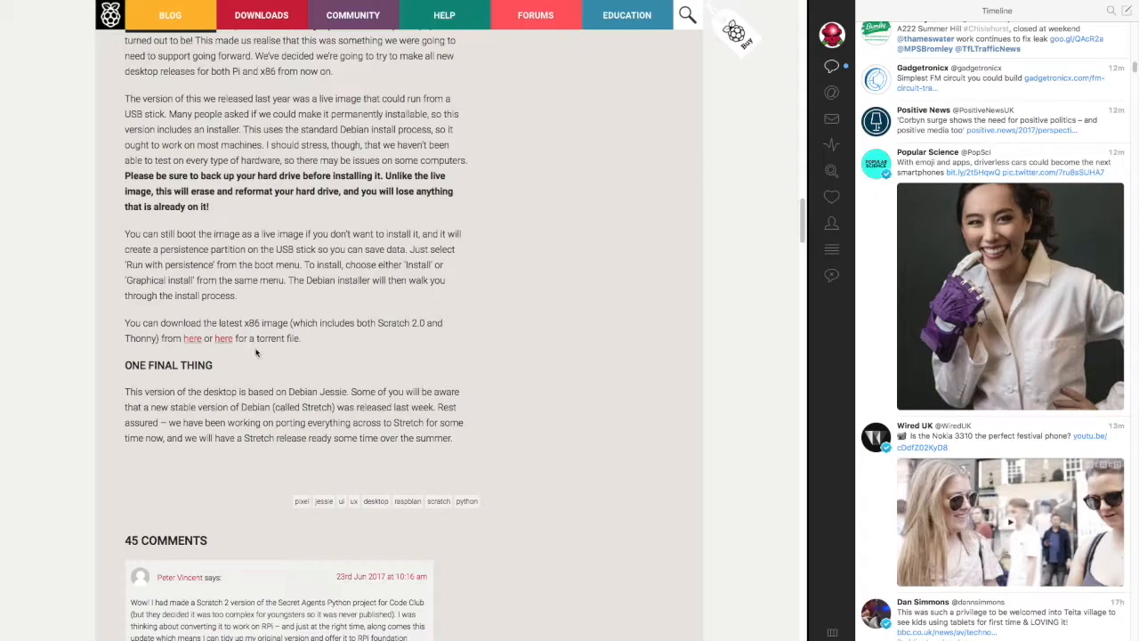
mouse_move(400, 276)
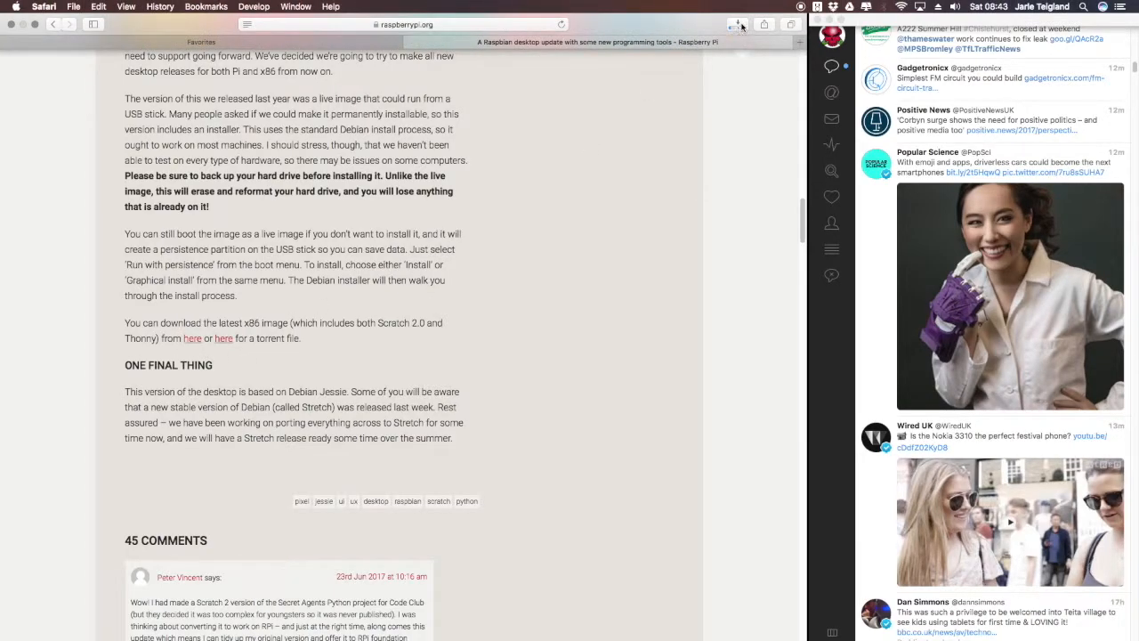
click(738, 24)
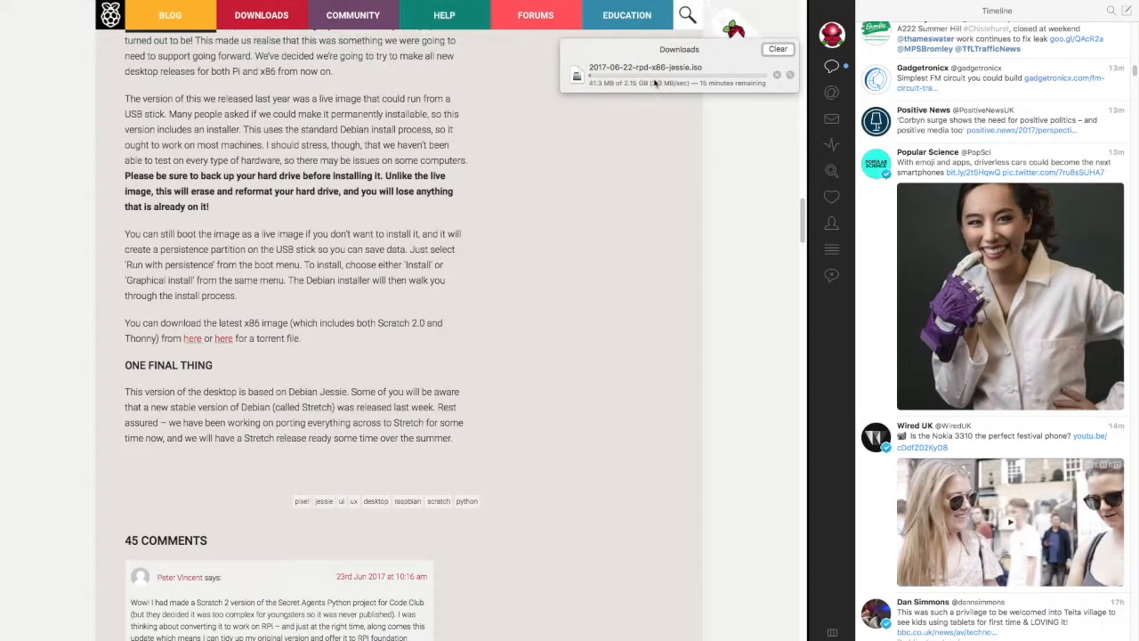
mouse_move(709, 92)
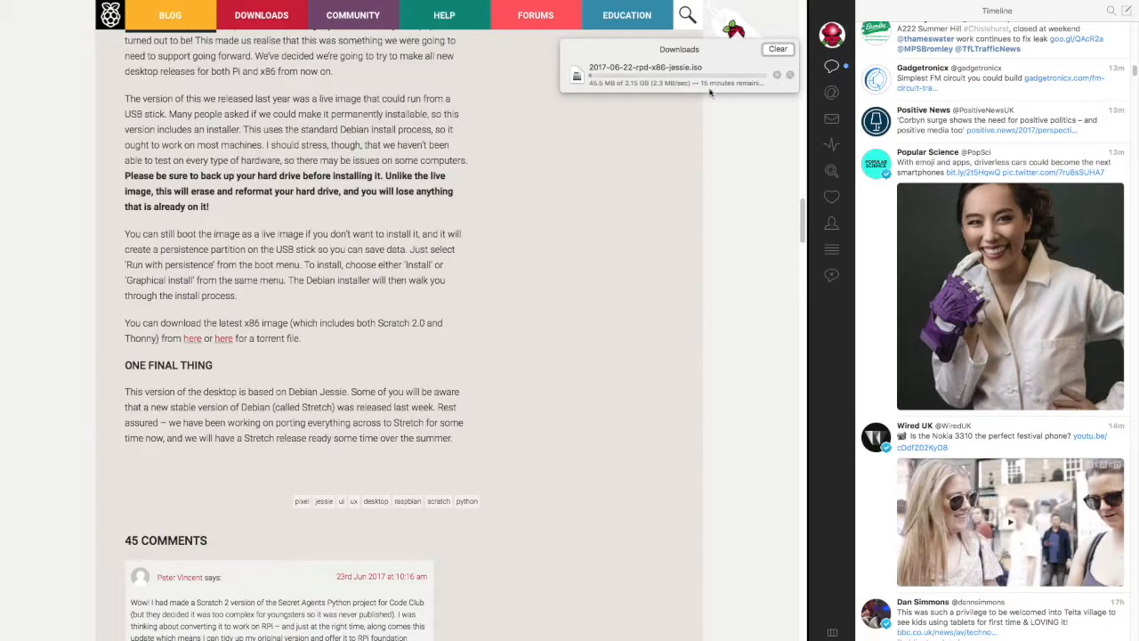
click(777, 75)
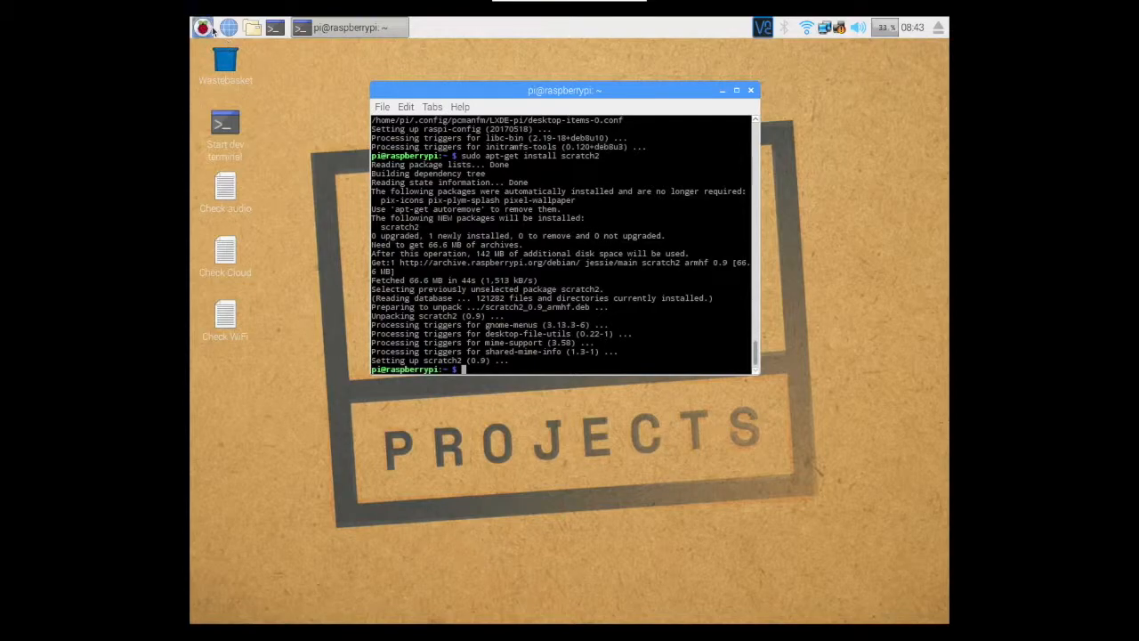
Step: Open the Raspberry applications menu once scratch2 has finished installing
click(203, 27)
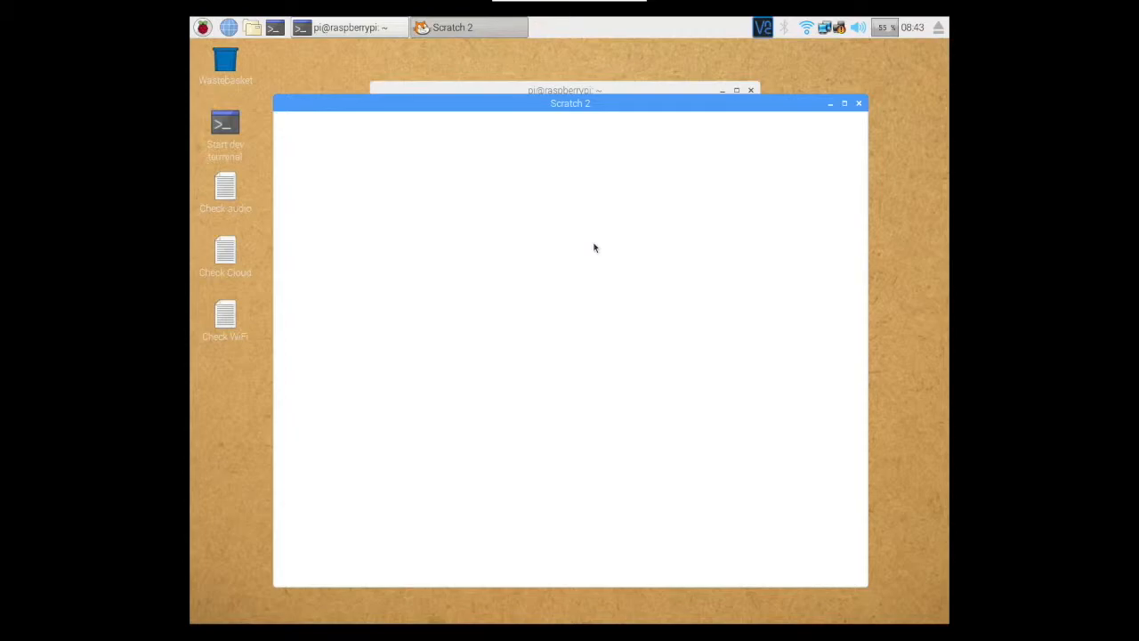
mouse_move(607, 160)
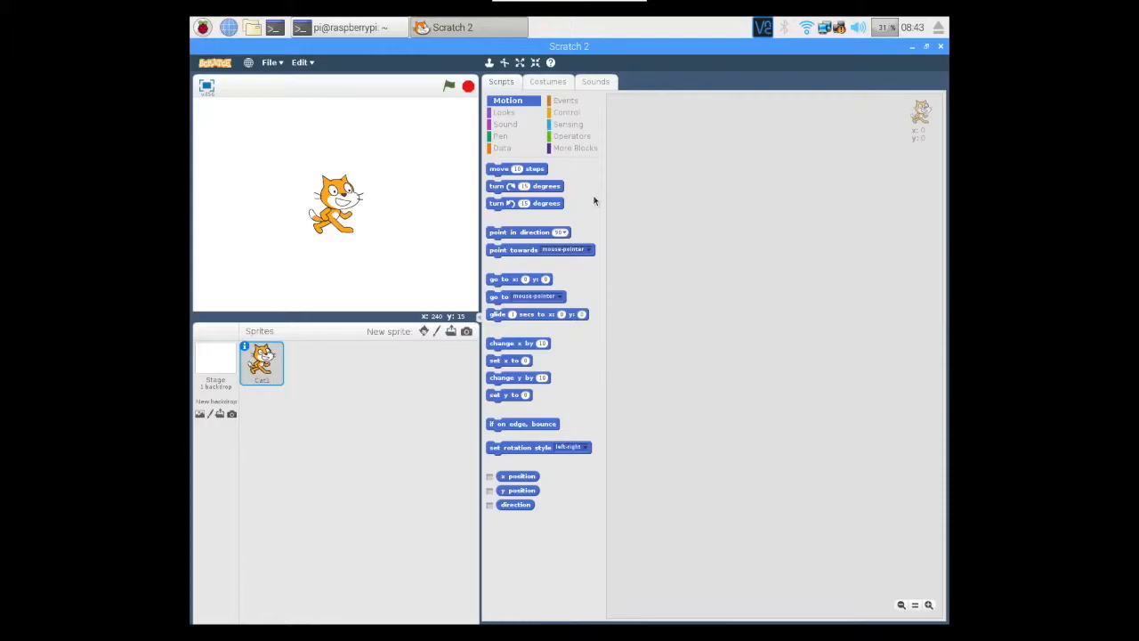
mouse_move(728, 195)
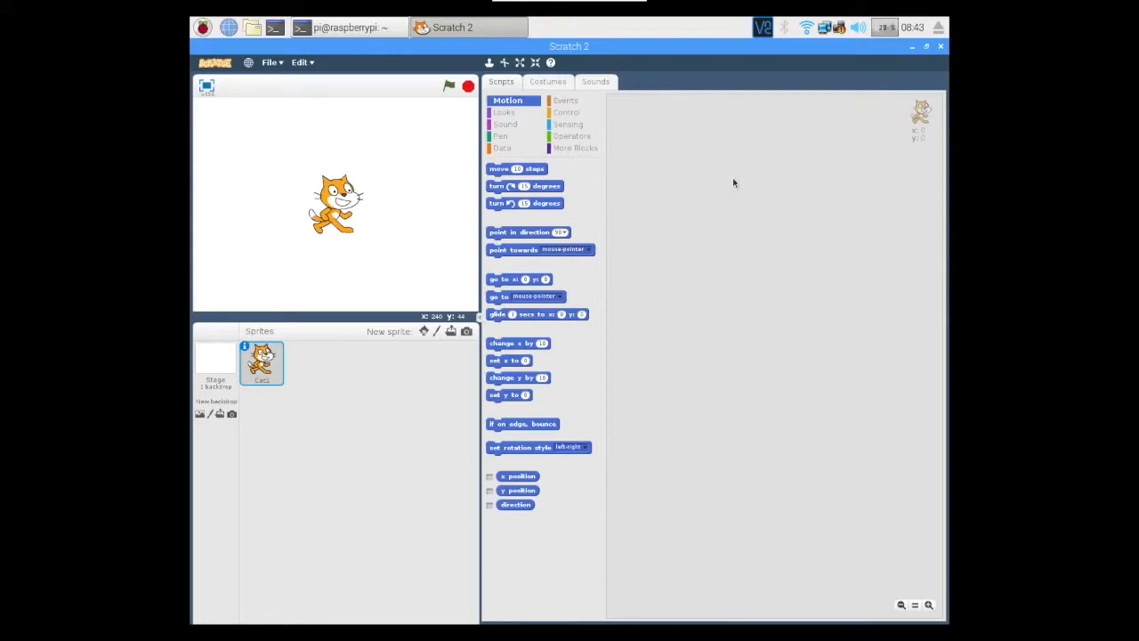
mouse_move(747, 173)
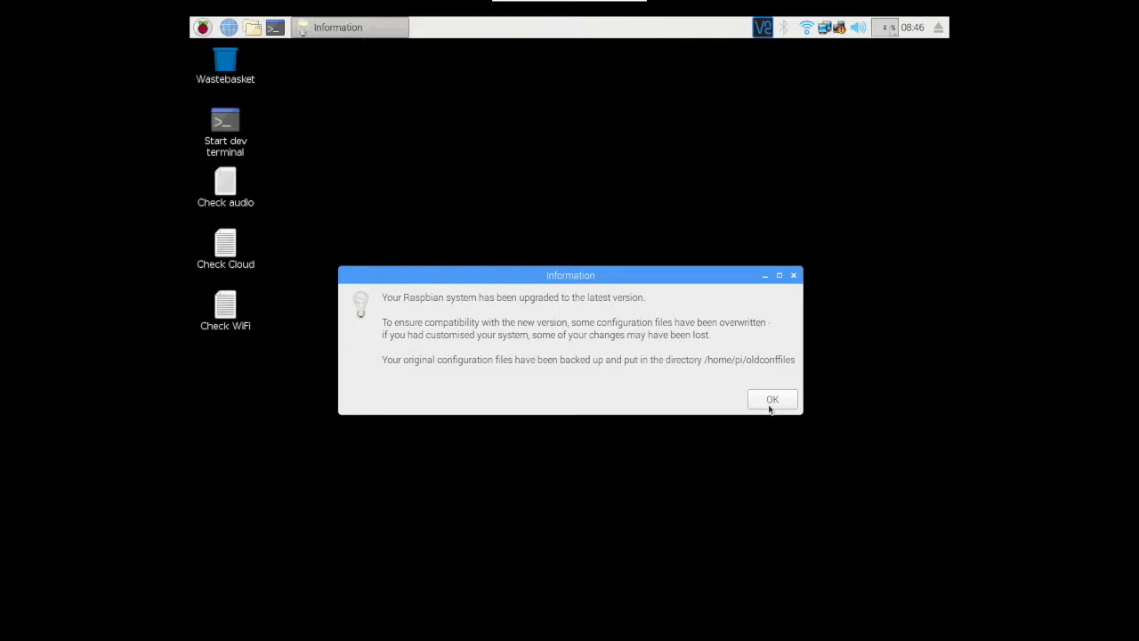
Step: Dismiss the upgrade notice, run Check audio answering y twice, then close its terminal
click(771, 399)
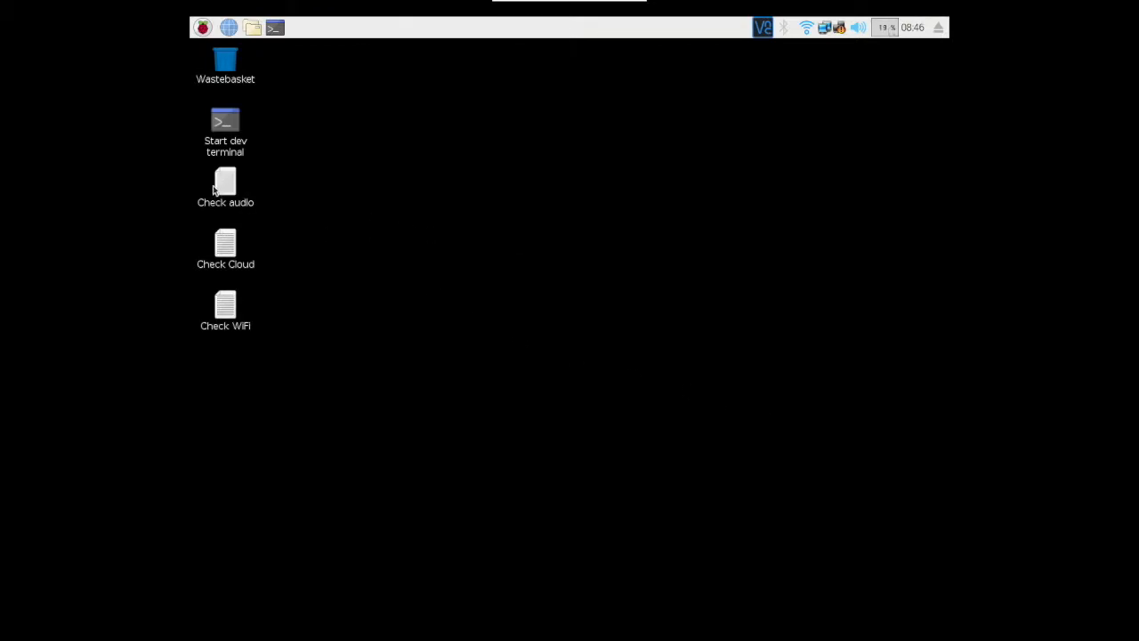
click(225, 182)
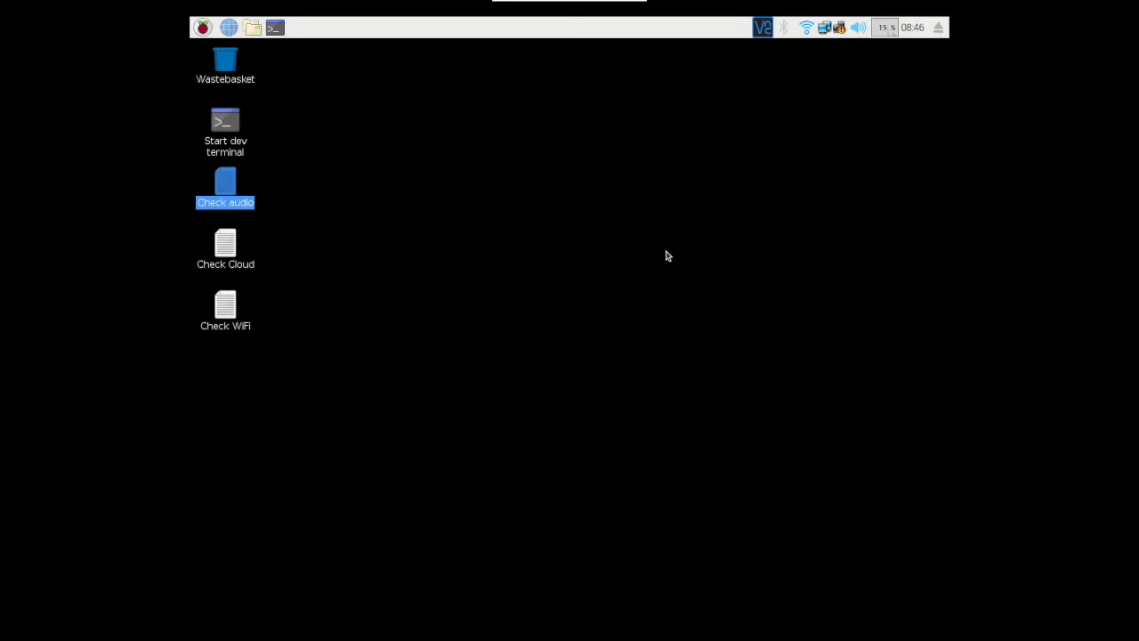
double_click(226, 184)
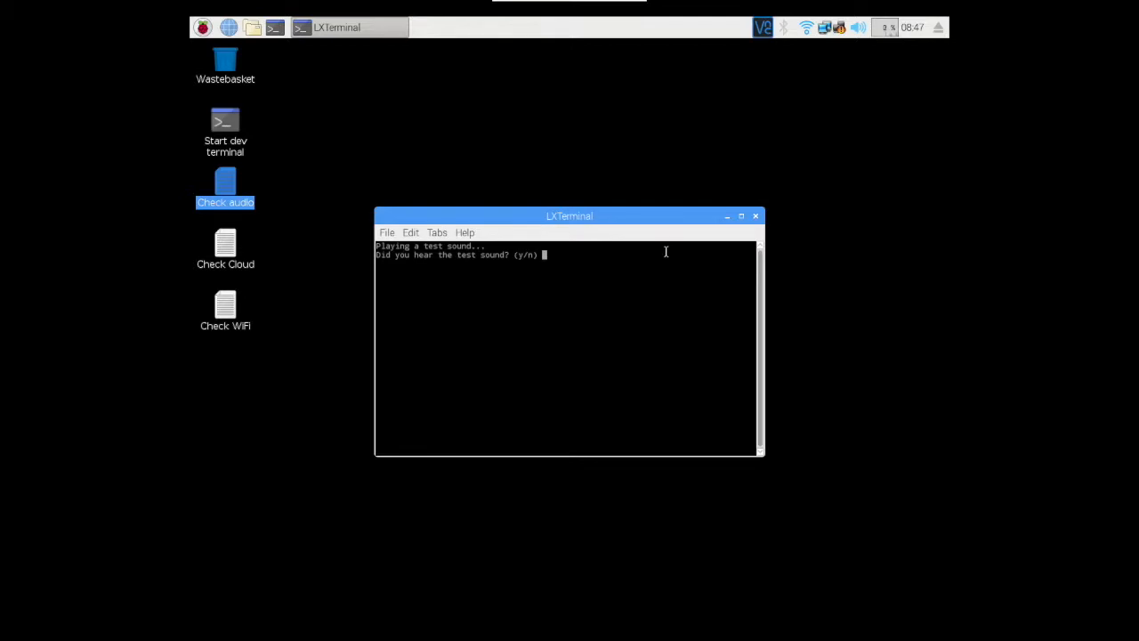
text(y)
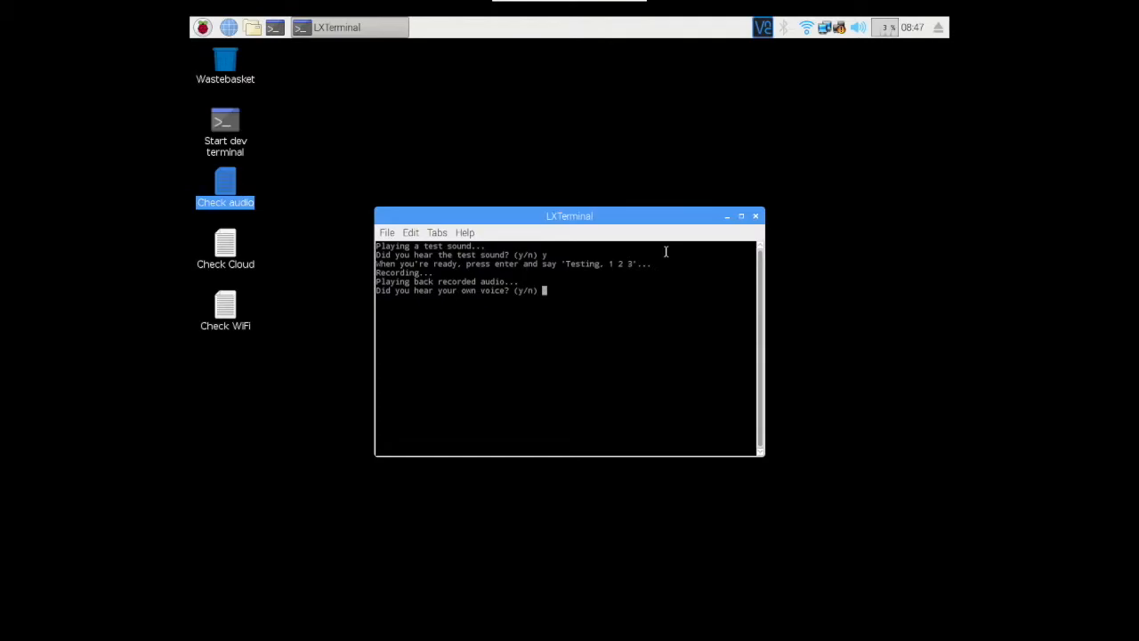
text(y)
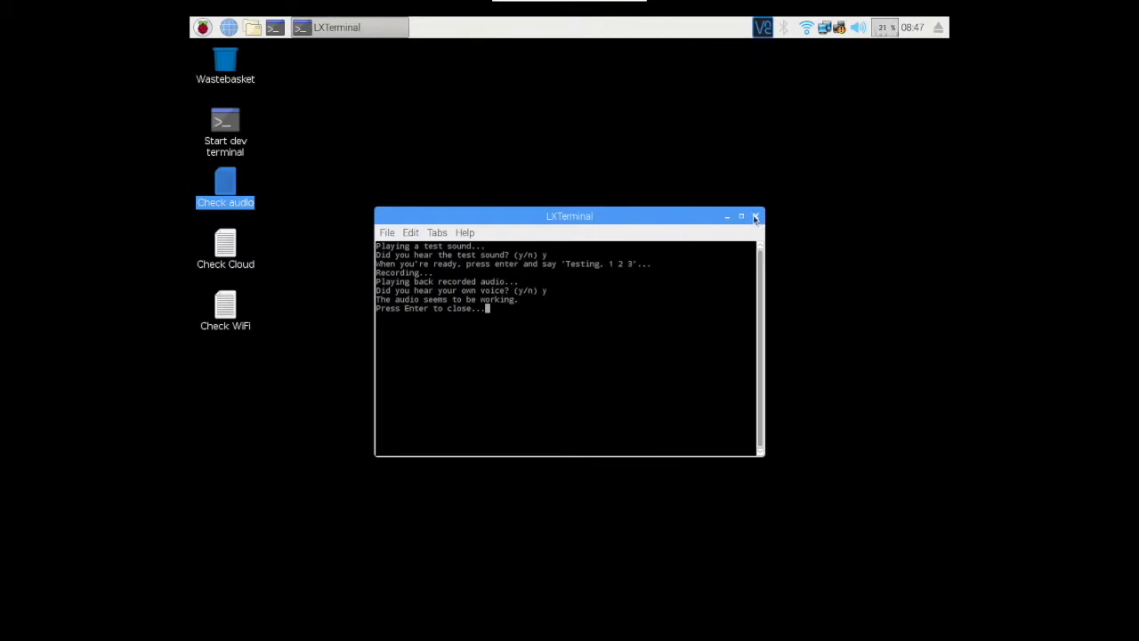
click(754, 216)
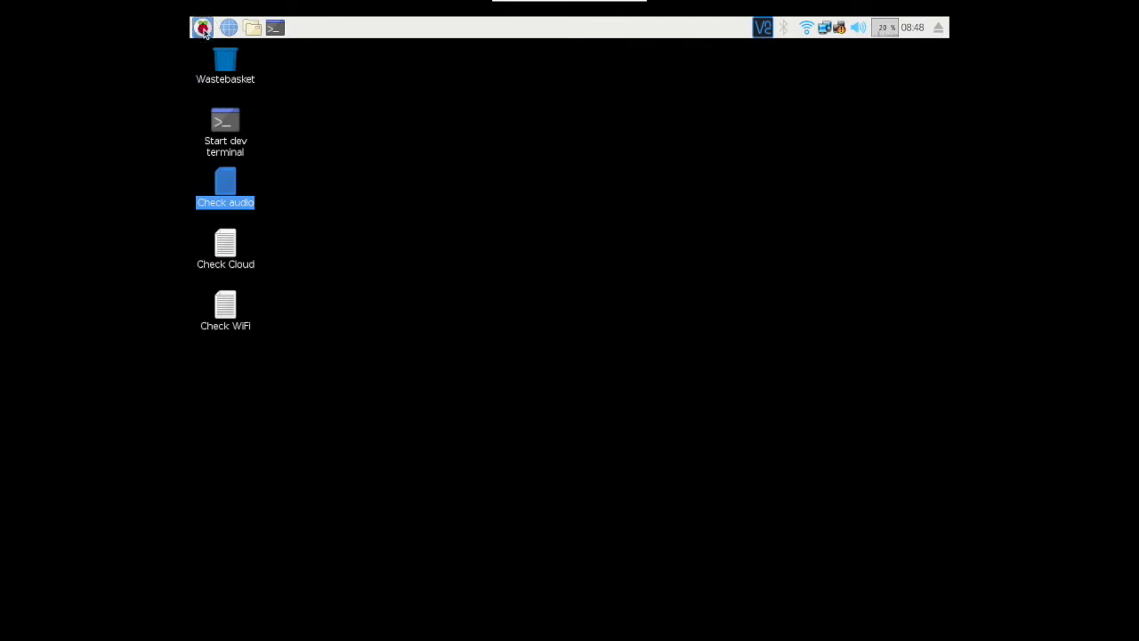
Step: Open the Raspberry menu to find Scratch 2 under Programming
click(203, 26)
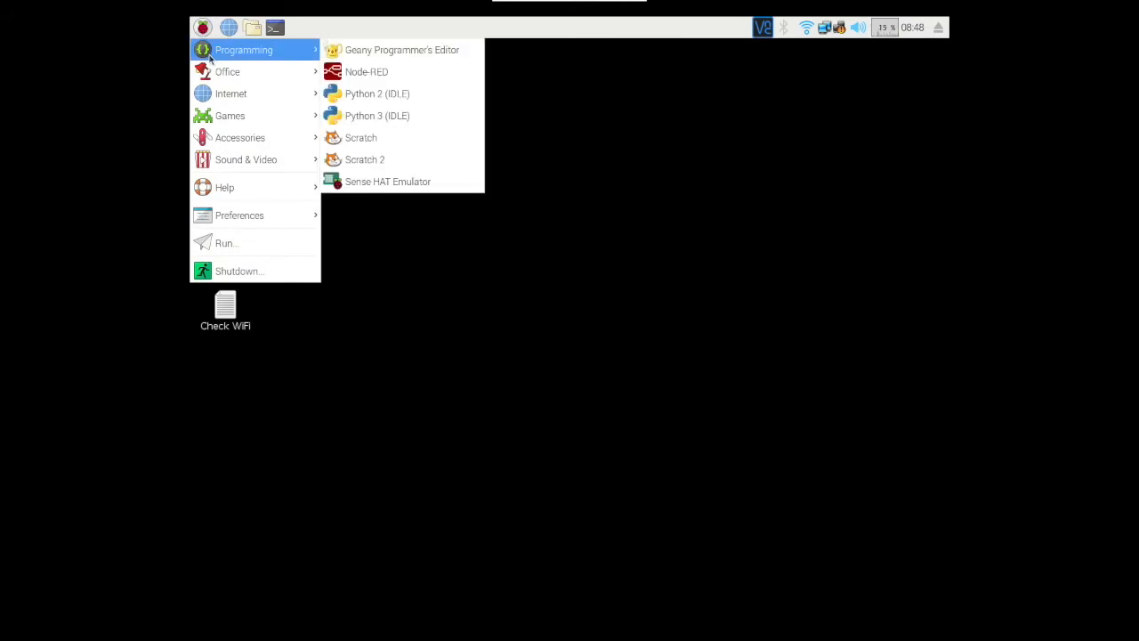
mouse_move(365, 159)
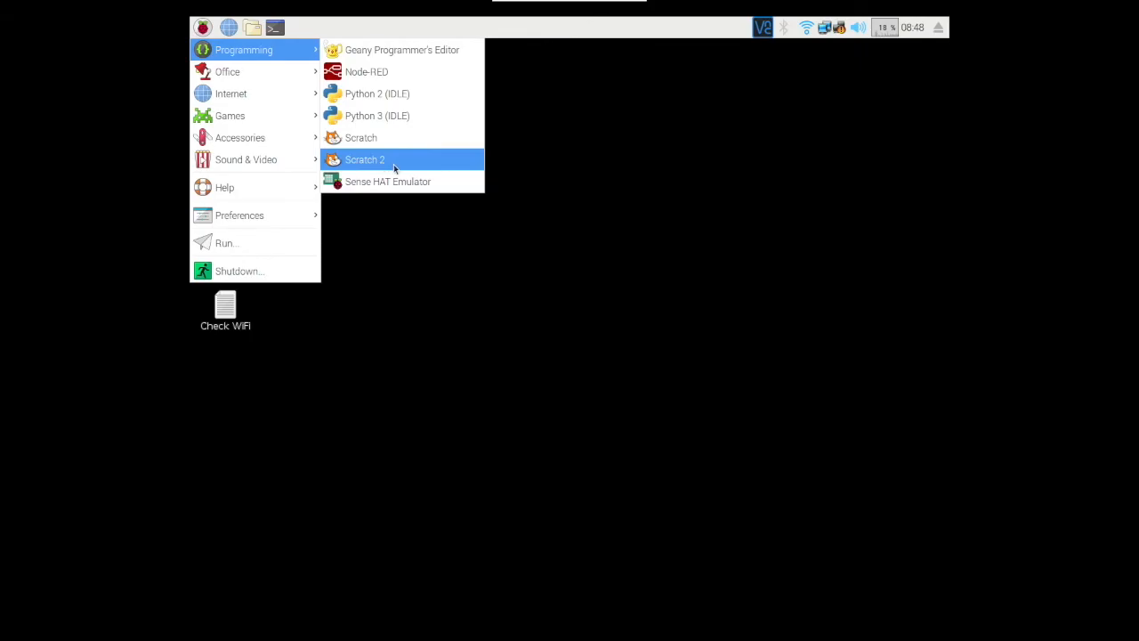
mouse_move(453, 161)
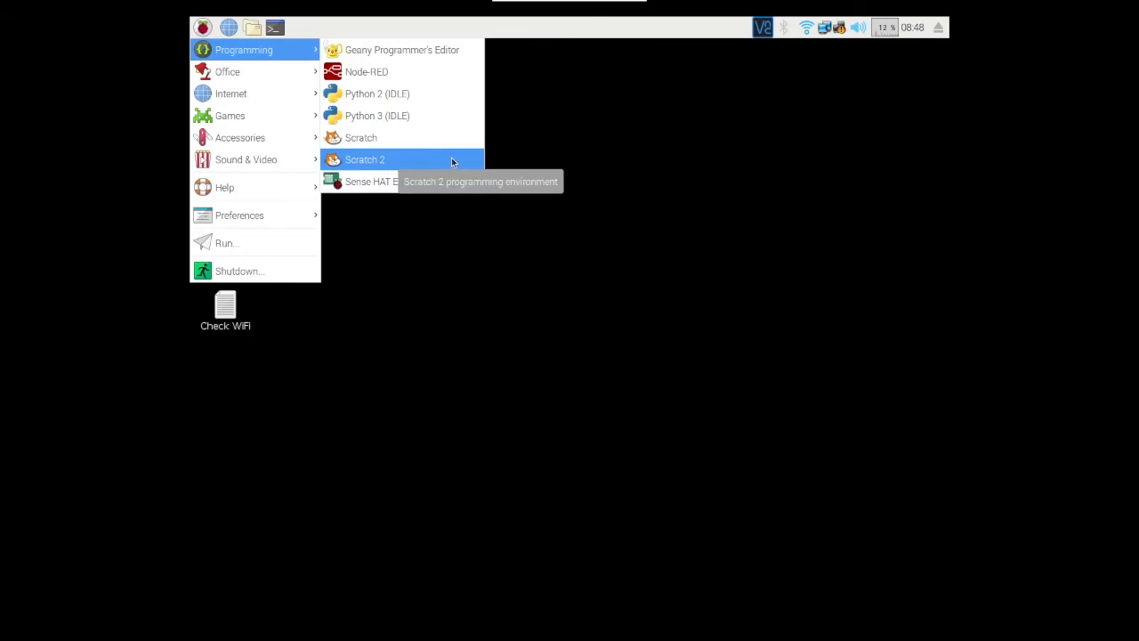
mouse_move(474, 163)
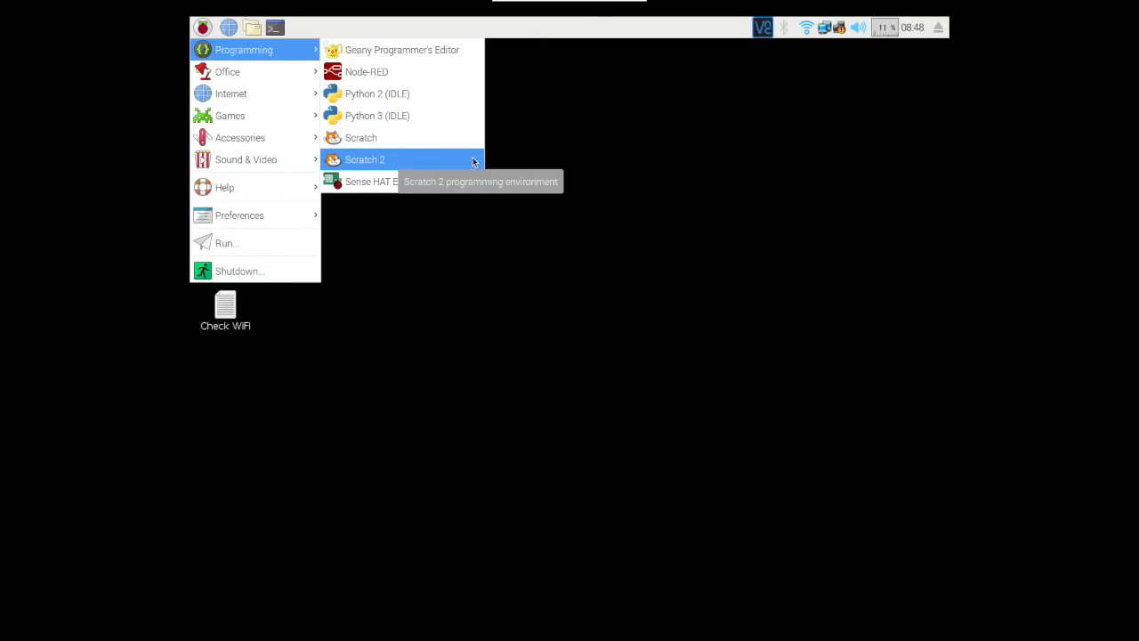
mouse_move(551, 158)
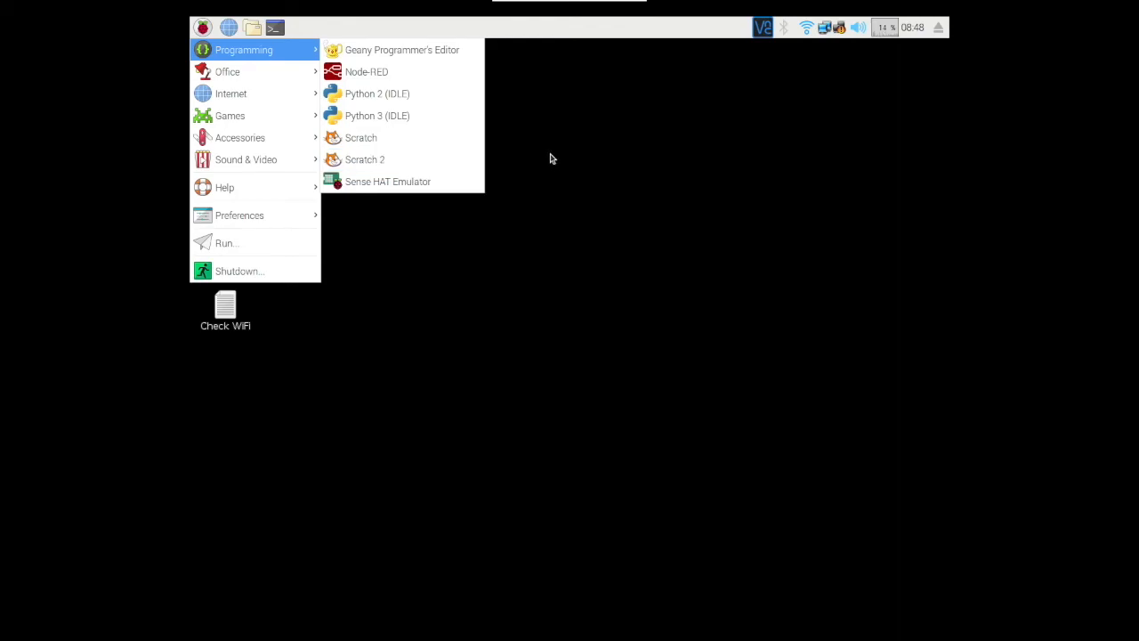
mouse_move(586, 200)
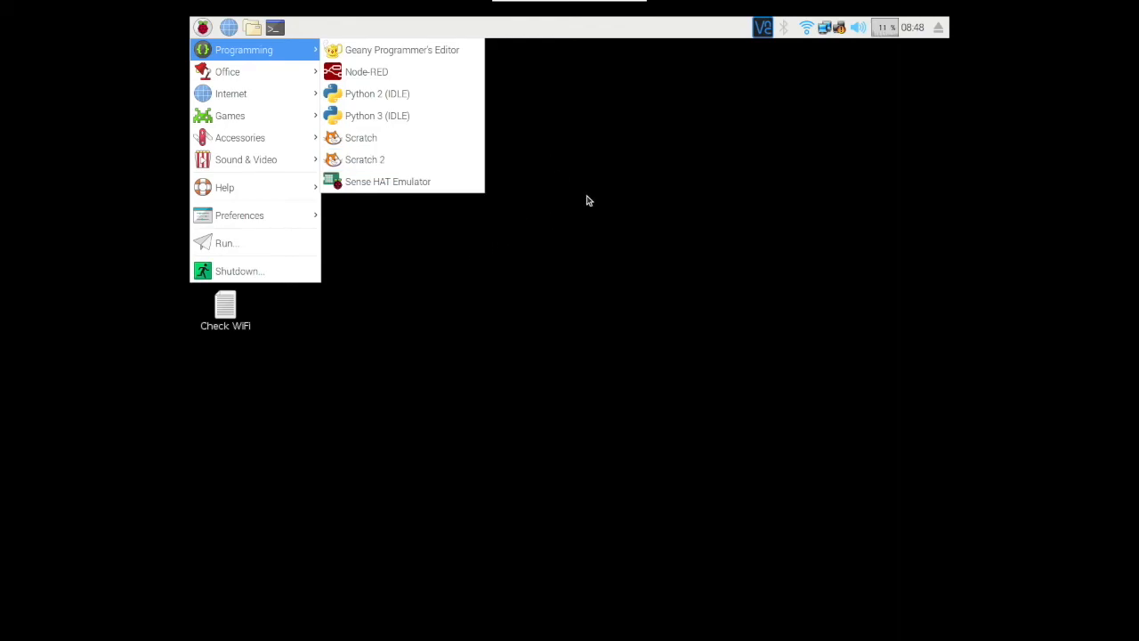
mouse_move(654, 170)
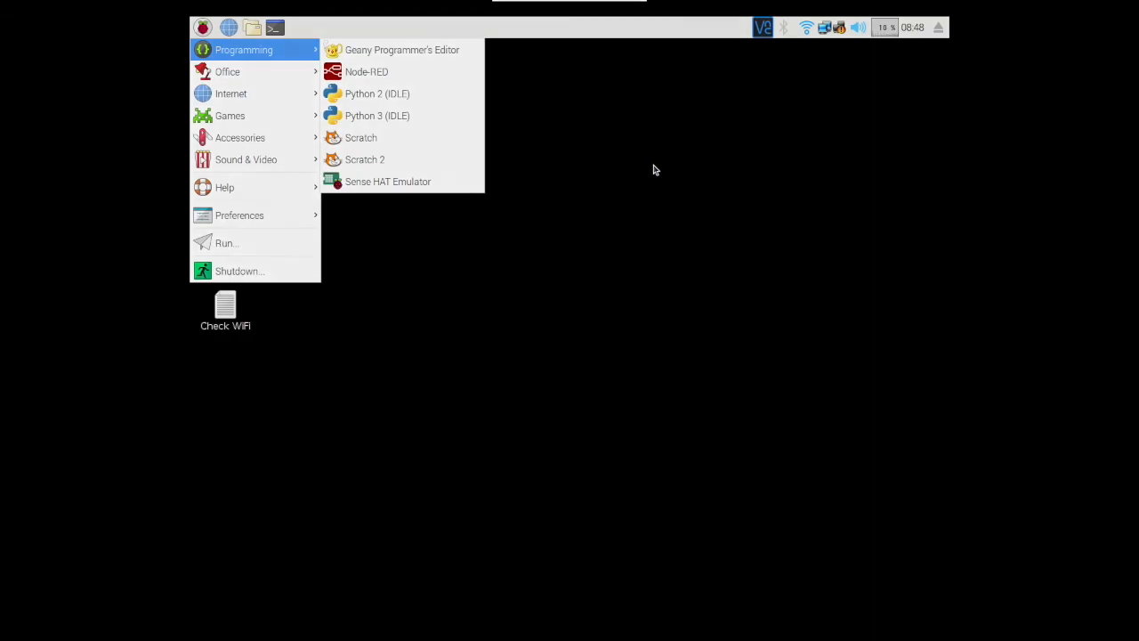